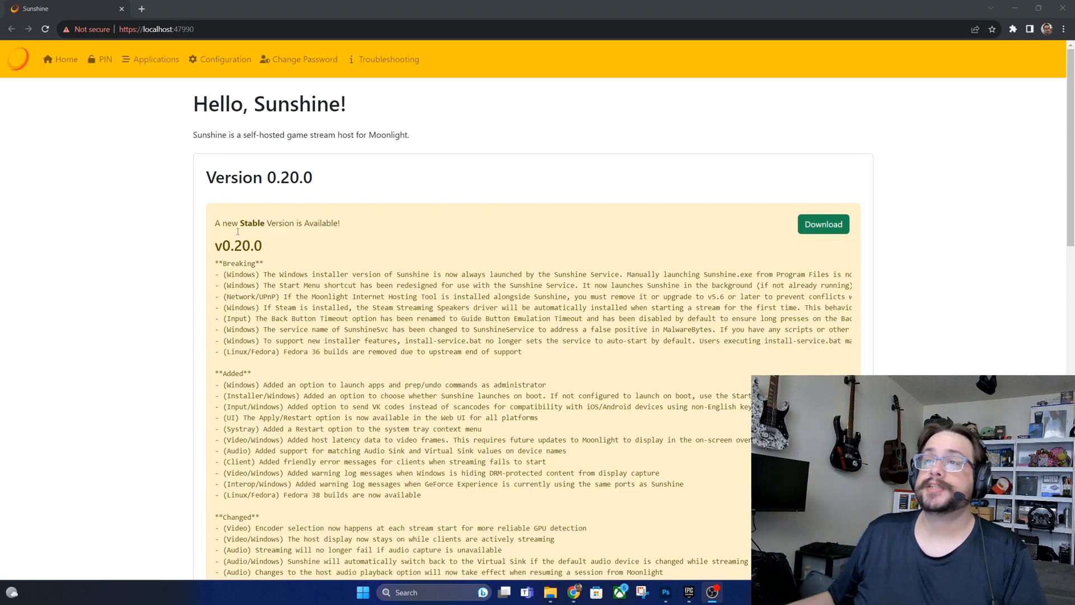
{"action": "mouse_move", "coordinate": [440, 268]}
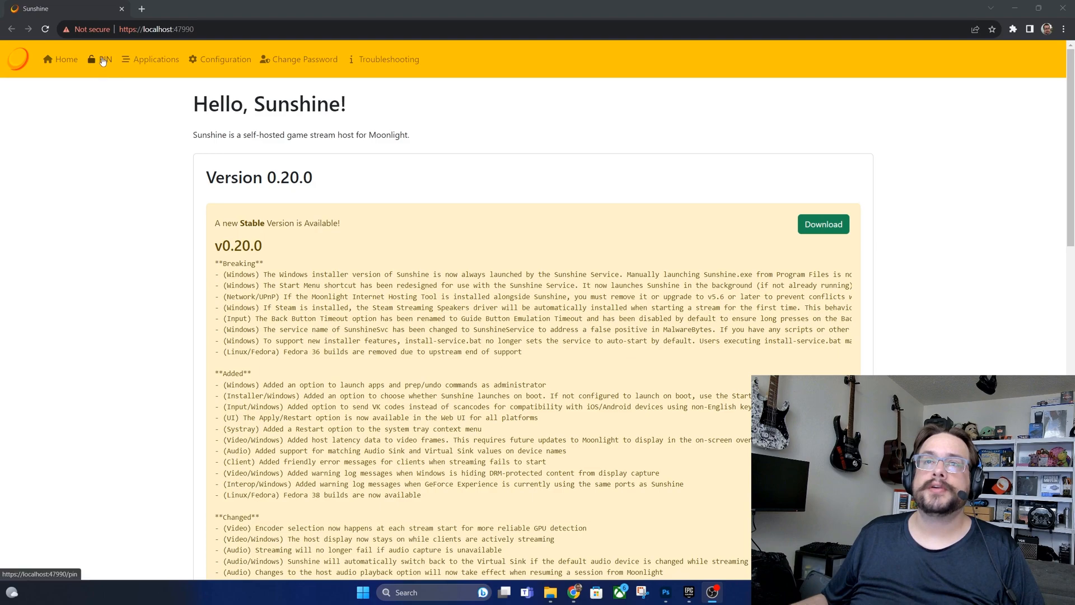
View the PIN pairing page, then switch to the Configuration General settings.
{"action": "left_click", "coordinate": [105, 59]}
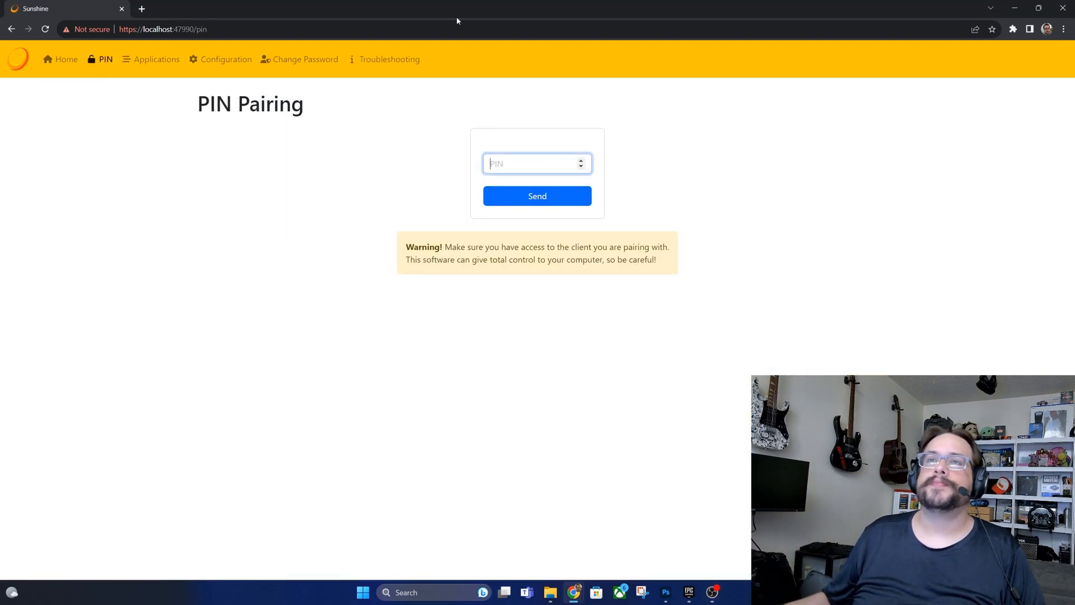
{"action": "left_click", "coordinate": [225, 60]}
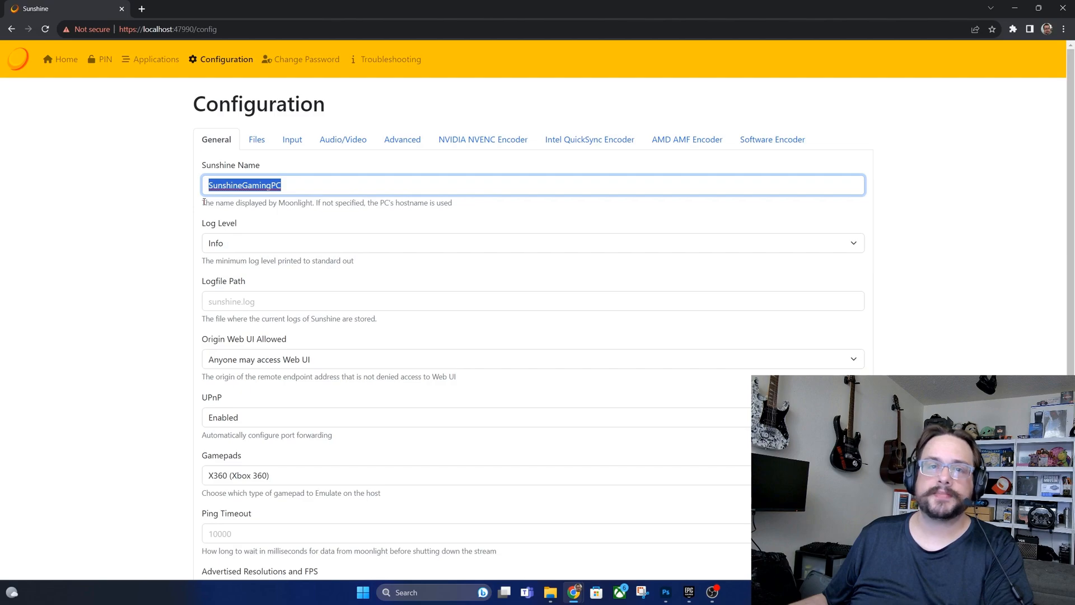
{"action": "left_click", "coordinate": [281, 185]}
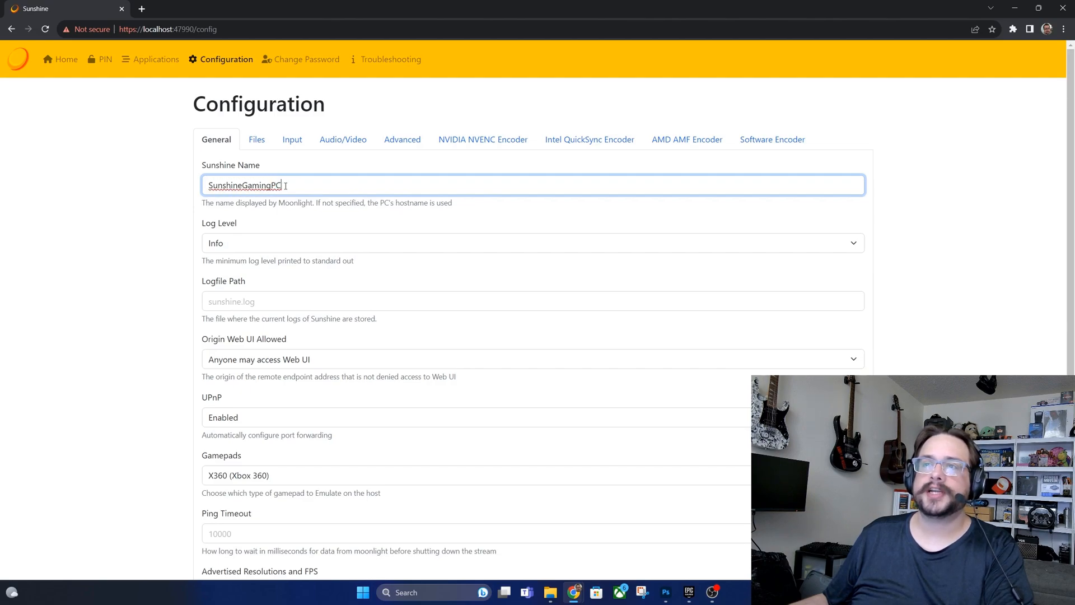
{"action": "scroll", "scroll_direction": "down", "scroll_amount": 3}
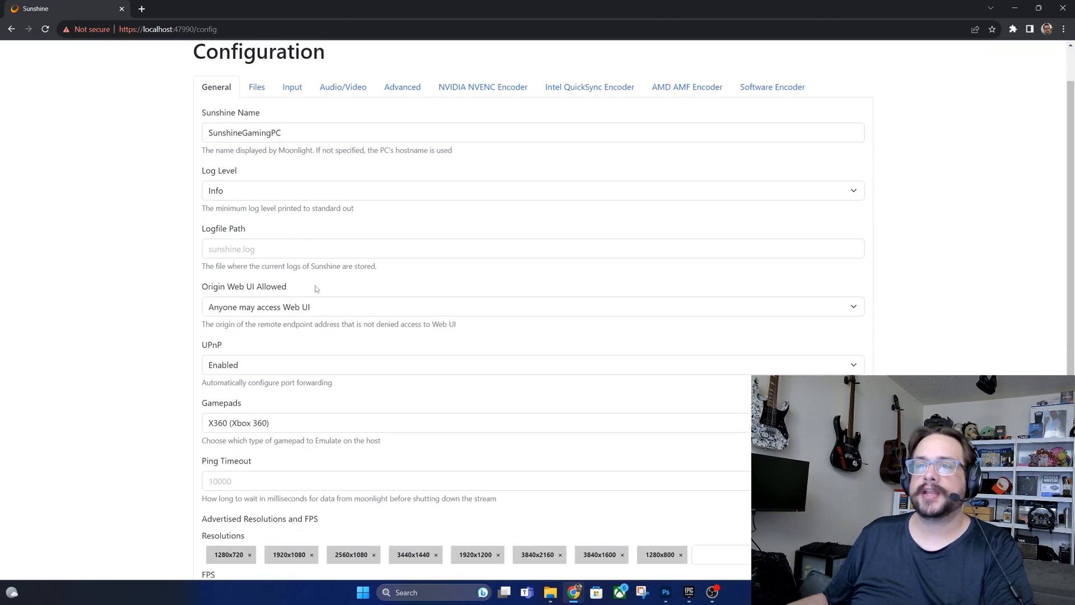
{"action": "scroll", "scroll_direction": "down", "scroll_amount": 3}
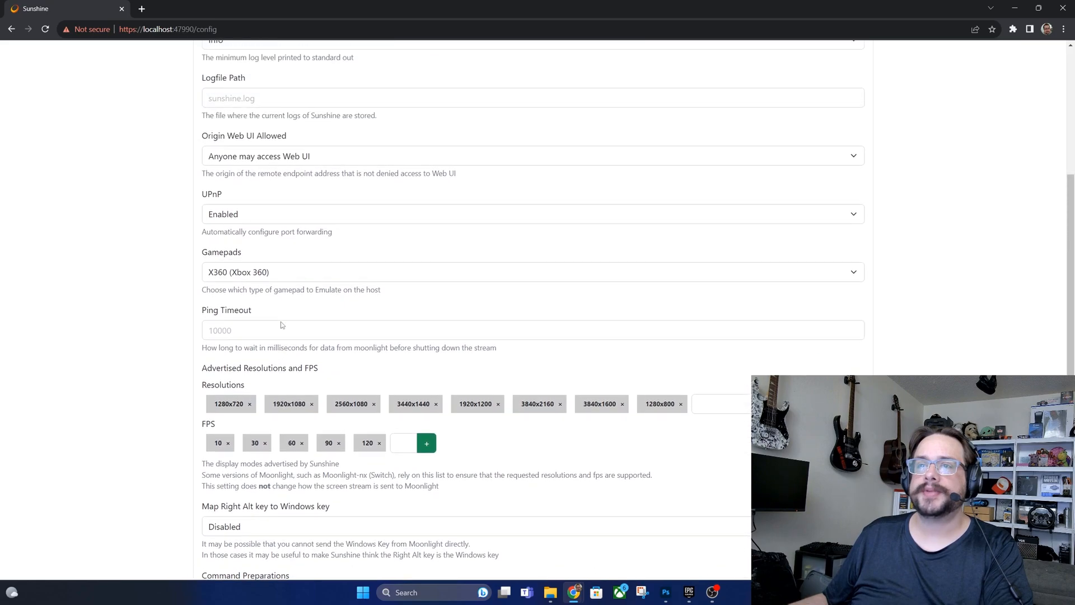
{"action": "scroll", "scroll_direction": "up", "scroll_amount": 3}
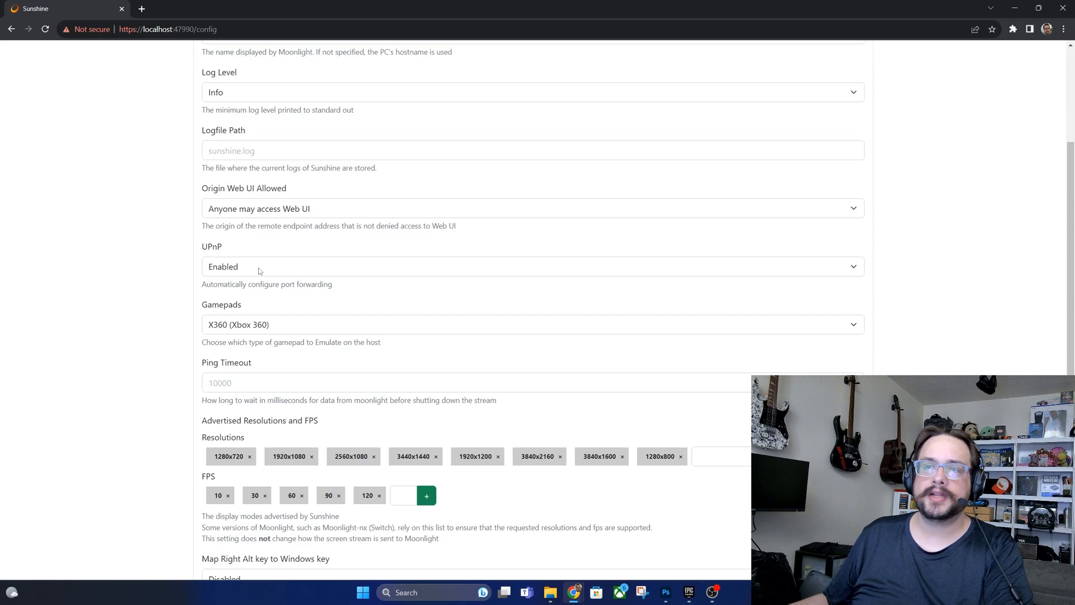
{"action": "left_click", "coordinate": [533, 208]}
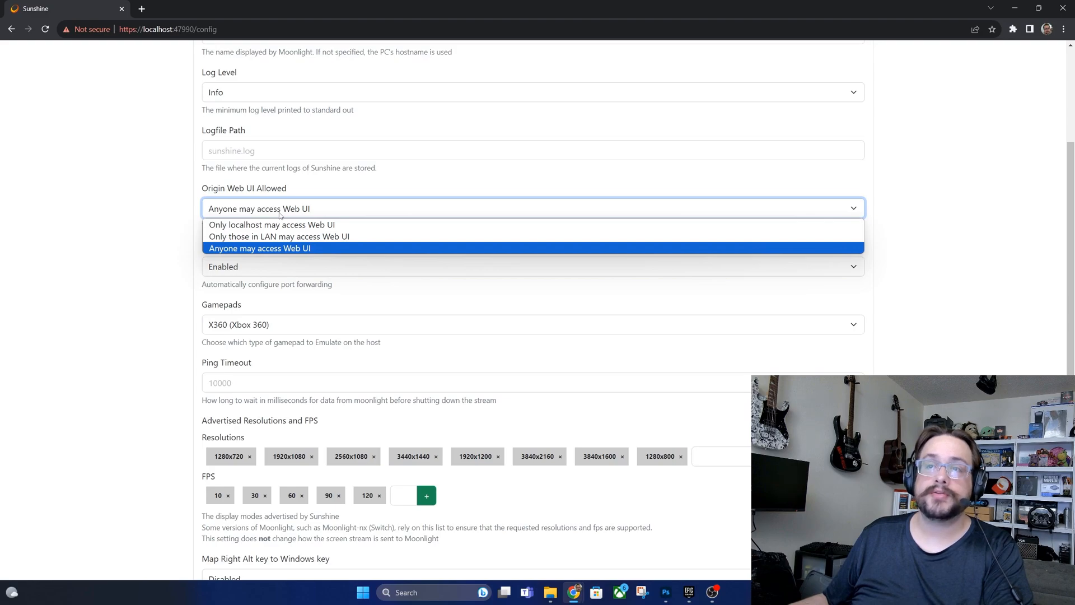
{"action": "mouse_move", "coordinate": [278, 215]}
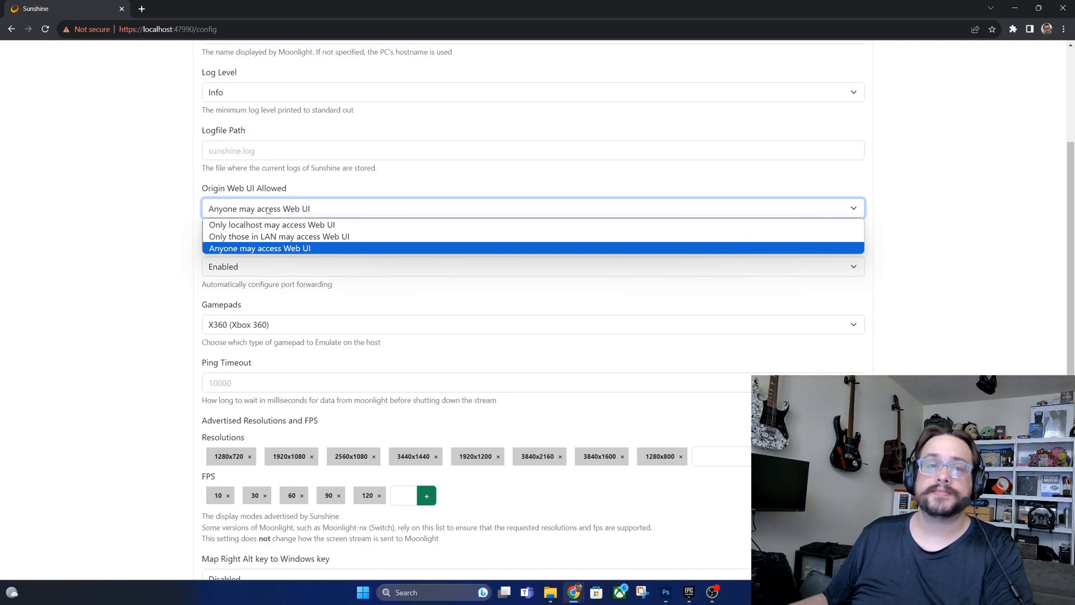
{"action": "mouse_move", "coordinate": [259, 248]}
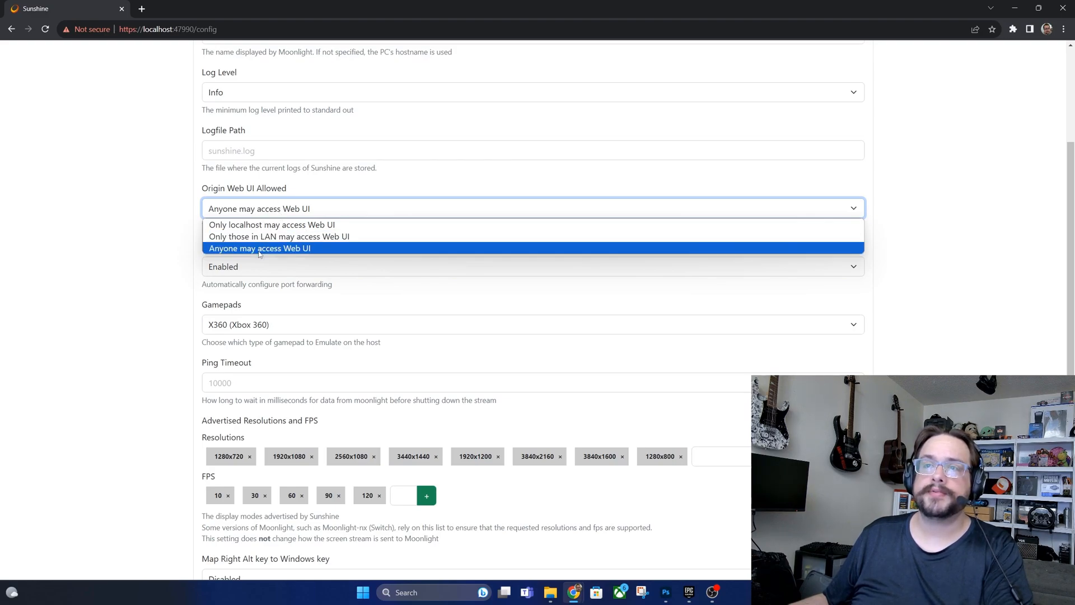
{"action": "left_click", "coordinate": [259, 248]}
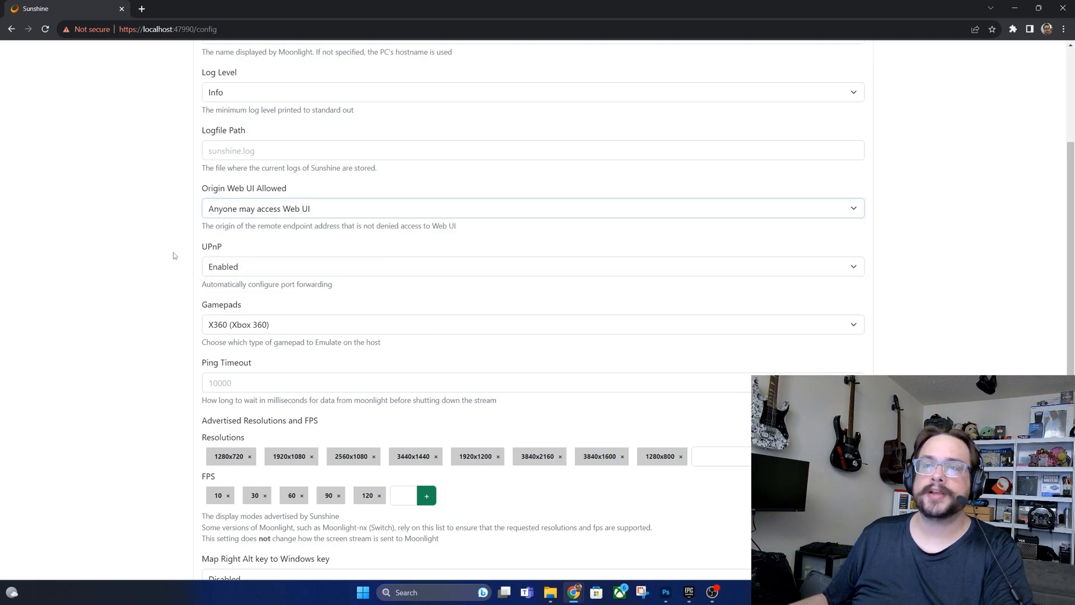
{"action": "scroll", "scroll_direction": "down", "scroll_amount": 3}
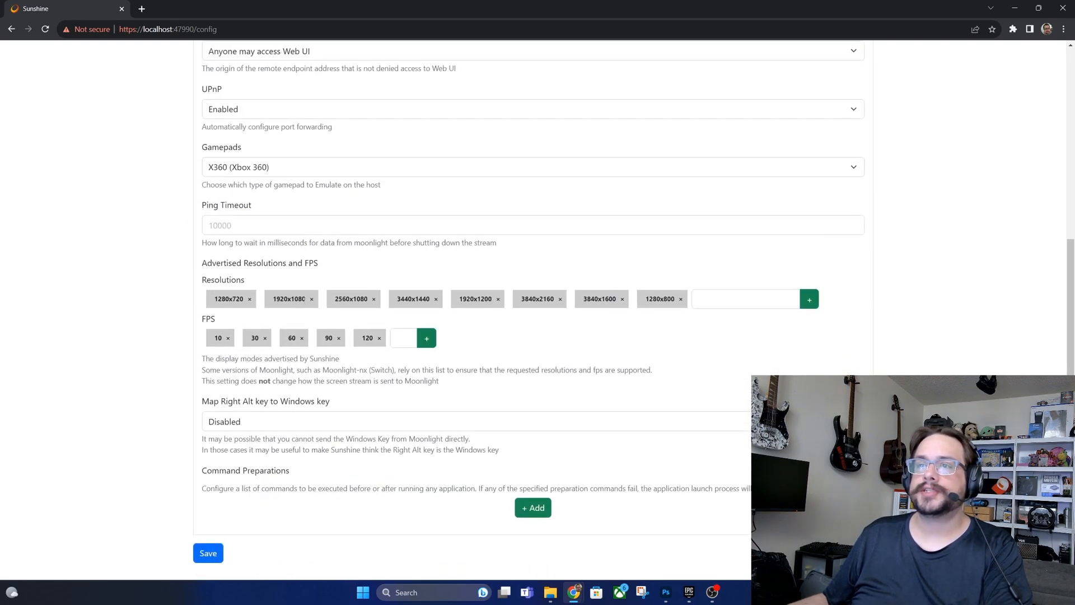
{"action": "mouse_move", "coordinate": [668, 306]}
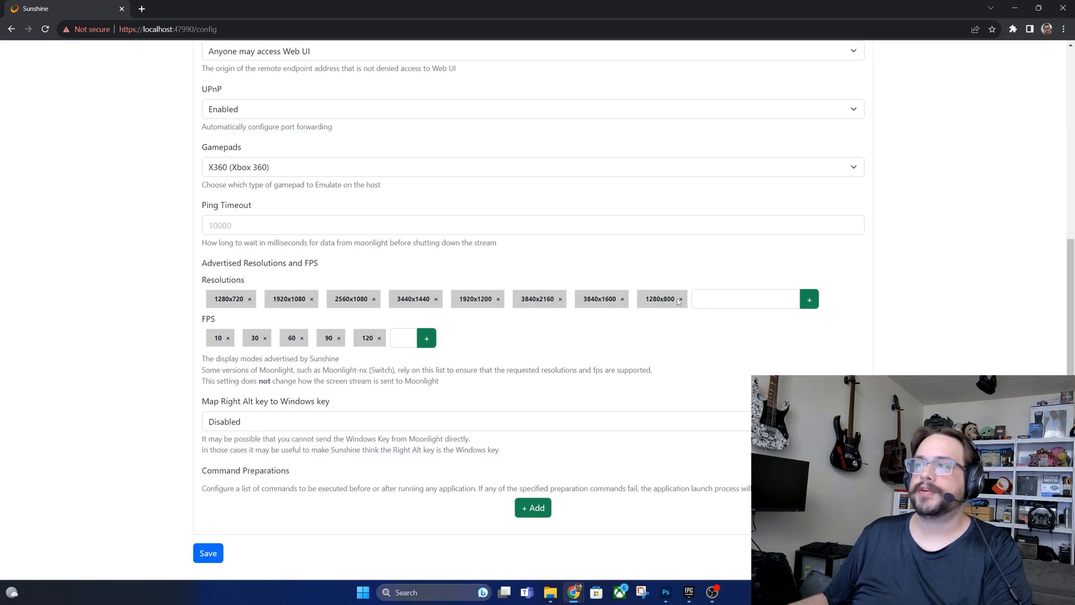
Remove and re-add 1280x800 in advertised resolutions and keep X360 gamepad emulation.
{"action": "left_click", "coordinate": [678, 297]}
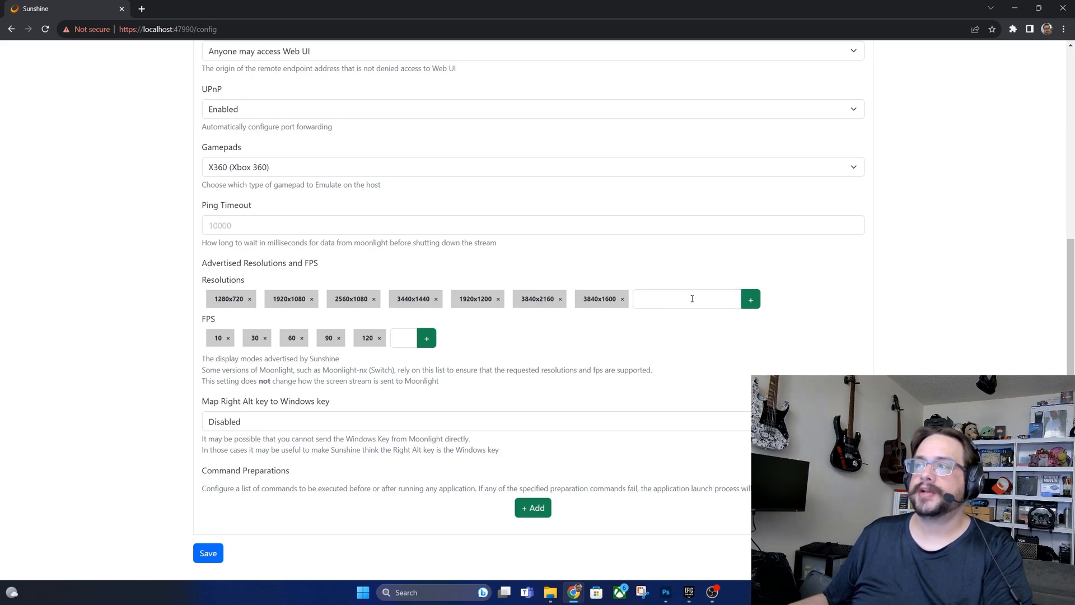
{"action": "type", "text": "1280x"}
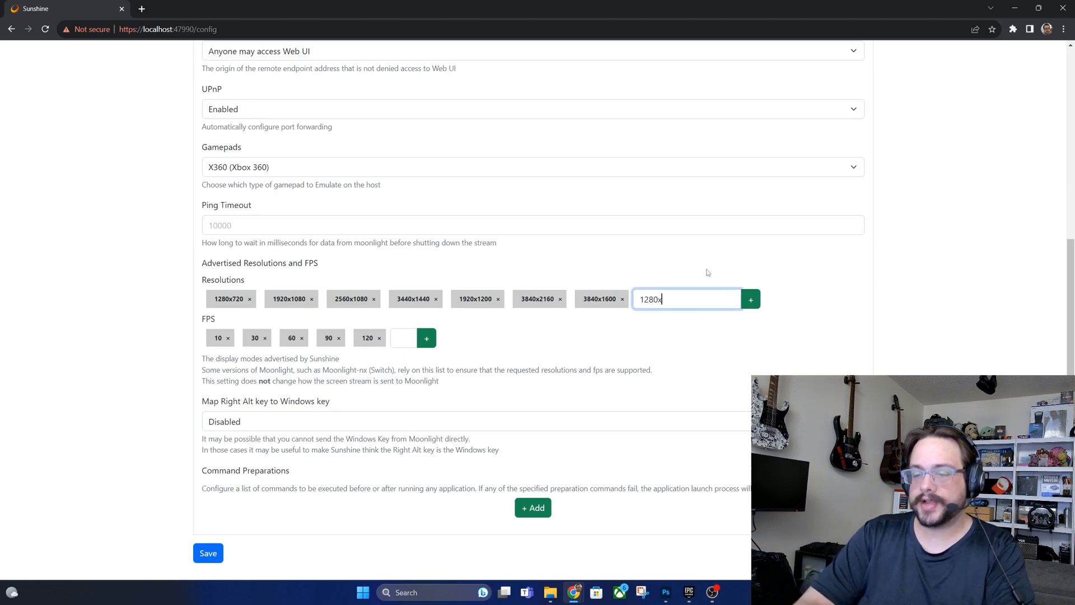
{"action": "left_click", "coordinate": [750, 299]}
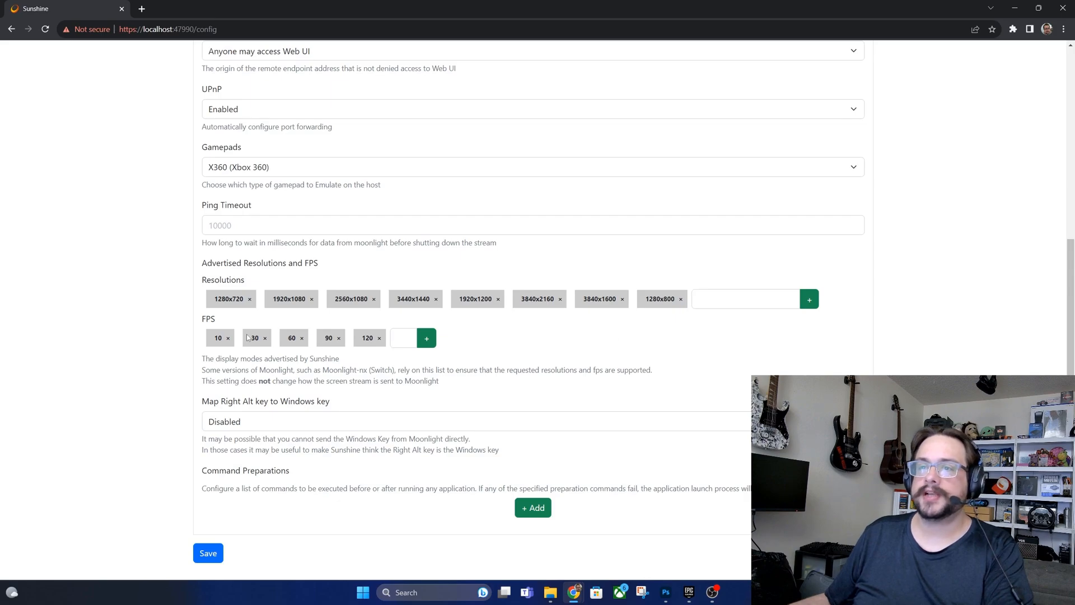
{"action": "scroll", "scroll_direction": "up", "scroll_amount": 3}
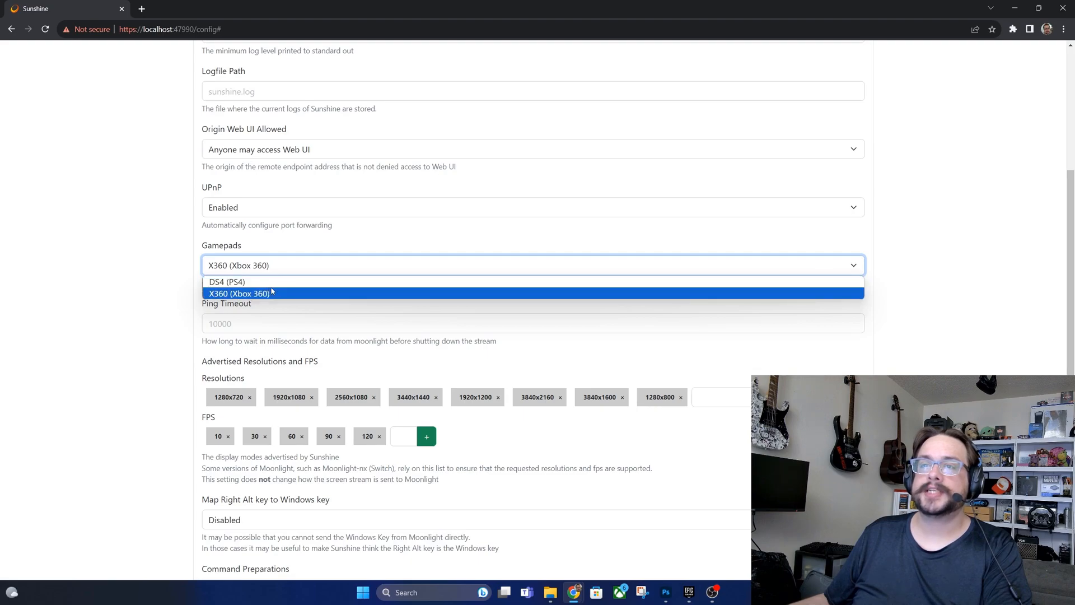
{"action": "left_click", "coordinate": [238, 293]}
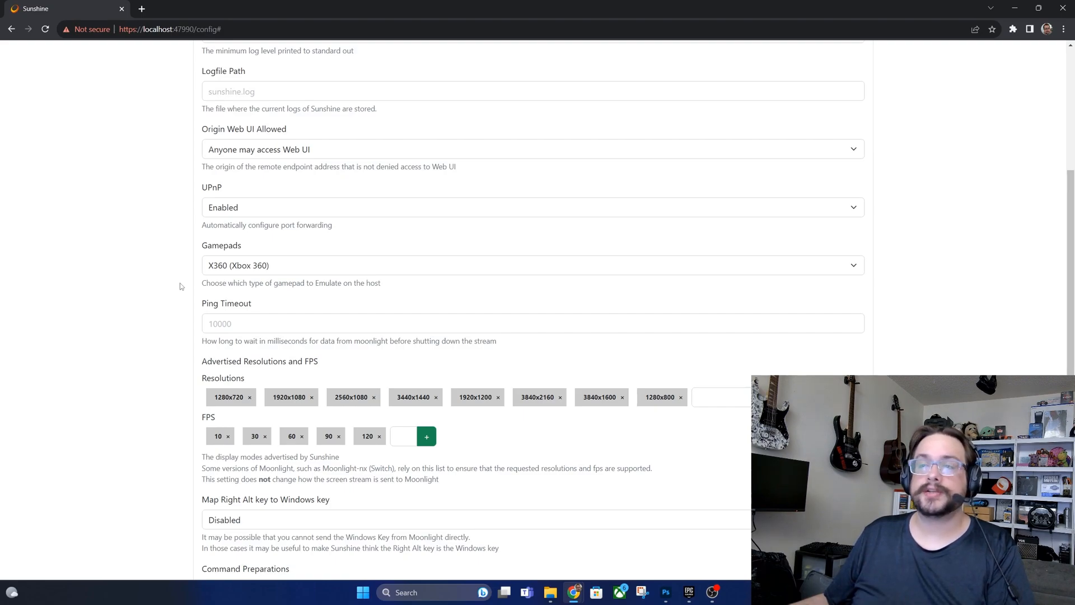
{"action": "mouse_move", "coordinate": [251, 266]}
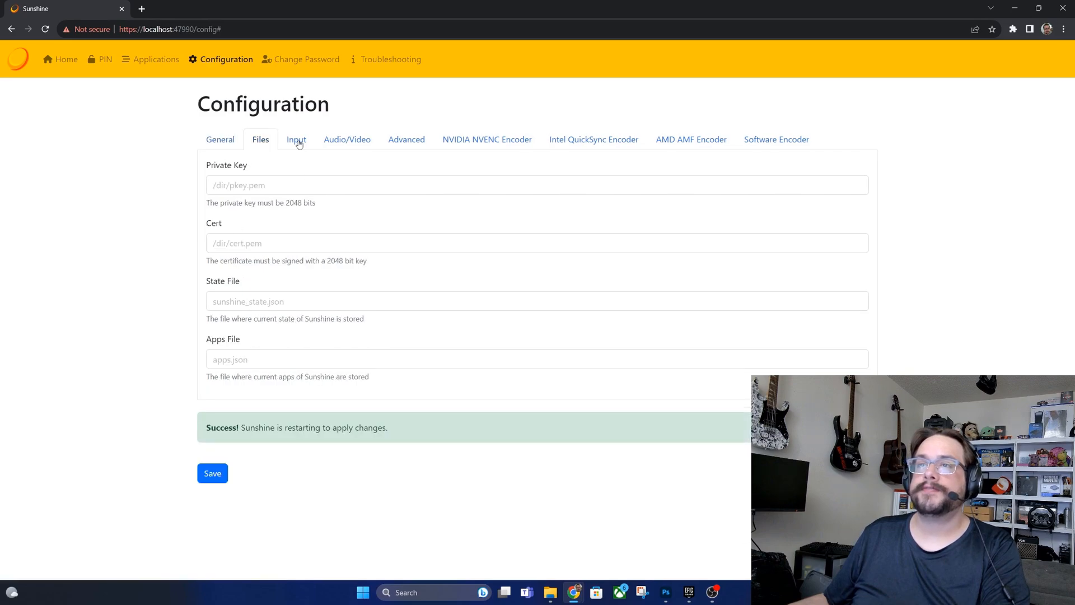
Show the Input settings for mouse, keyboard and gamepad control.
{"action": "left_click", "coordinate": [296, 139]}
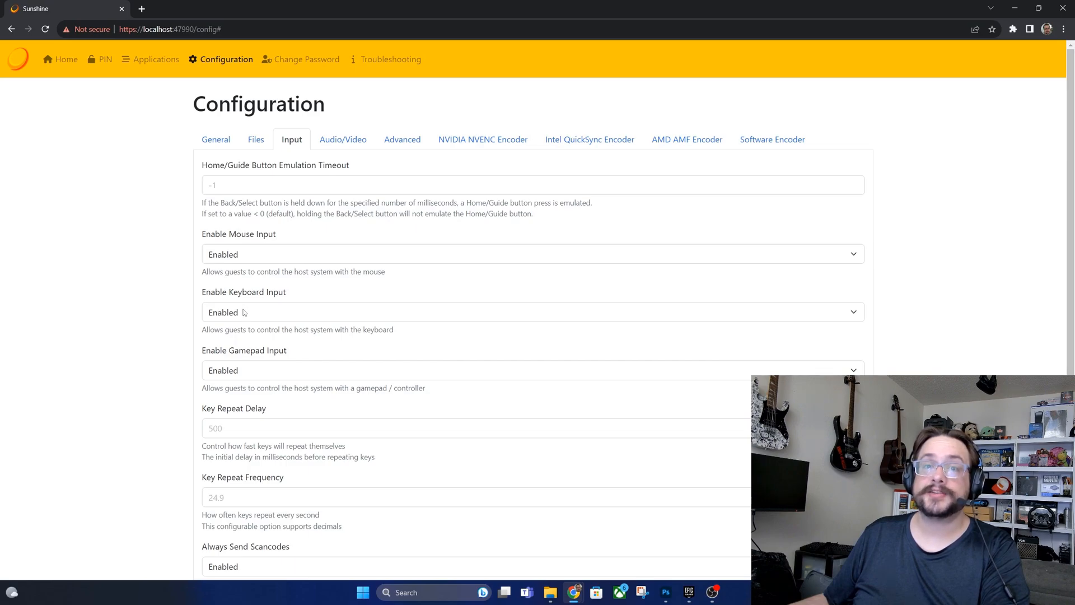
{"action": "mouse_move", "coordinate": [247, 381]}
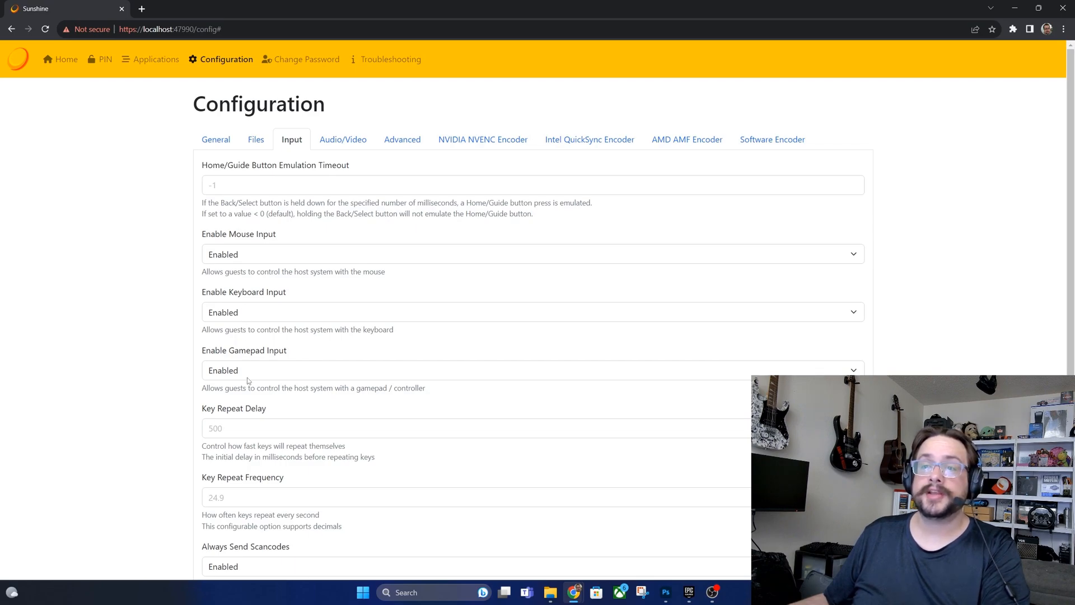
{"action": "mouse_move", "coordinate": [258, 310]}
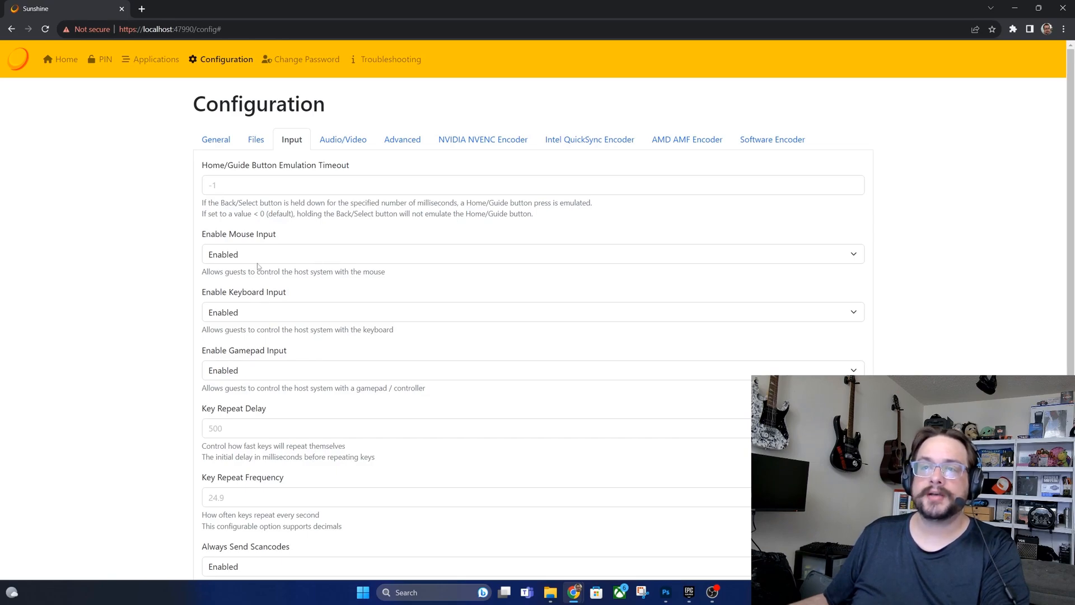
{"action": "mouse_move", "coordinate": [257, 306]}
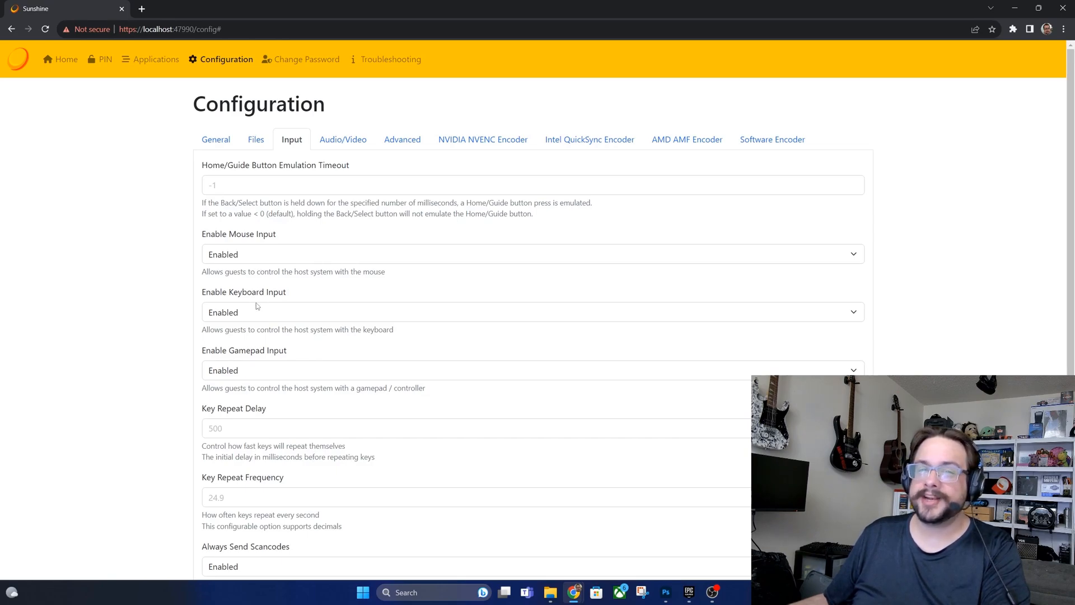
{"action": "mouse_move", "coordinate": [255, 338]}
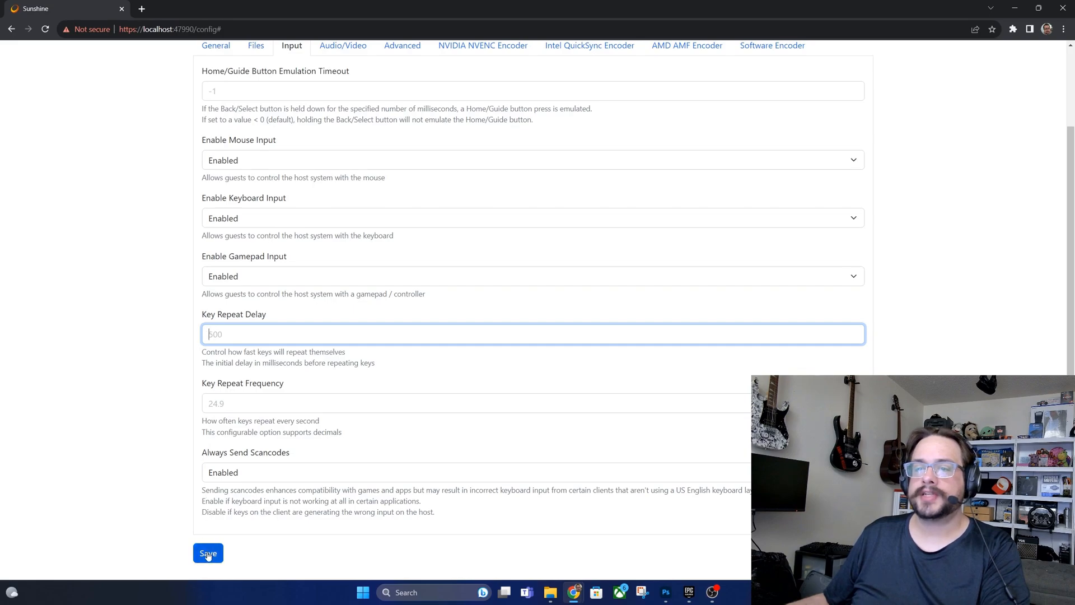
In Advanced settings, set Origin PIN Allowed to 'Anyone may access /pin'.
{"action": "left_click", "coordinate": [208, 552]}
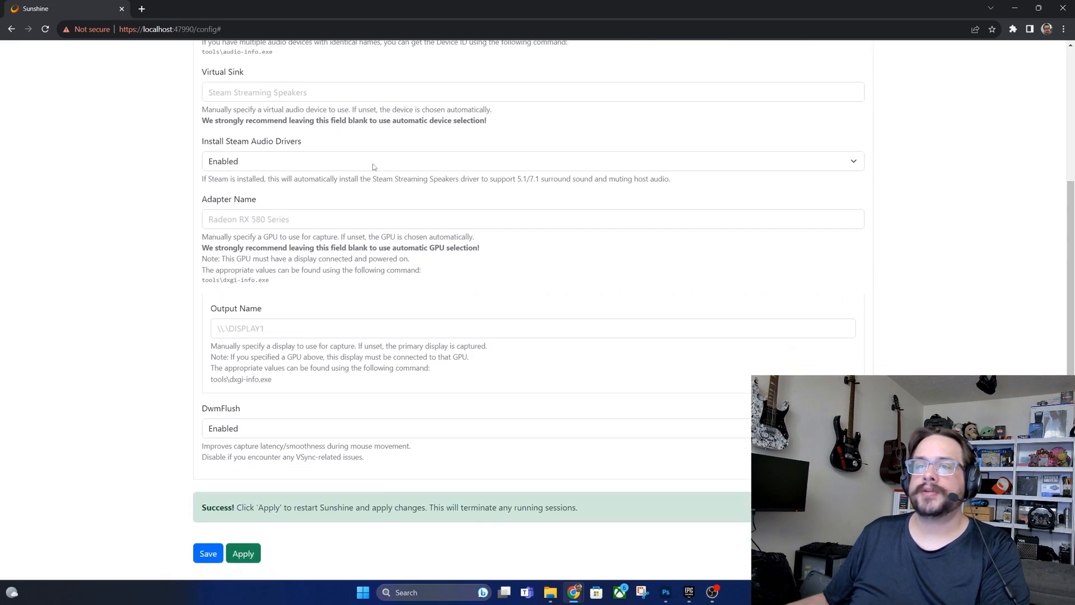
{"action": "scroll", "scroll_direction": "up", "scroll_amount": 3}
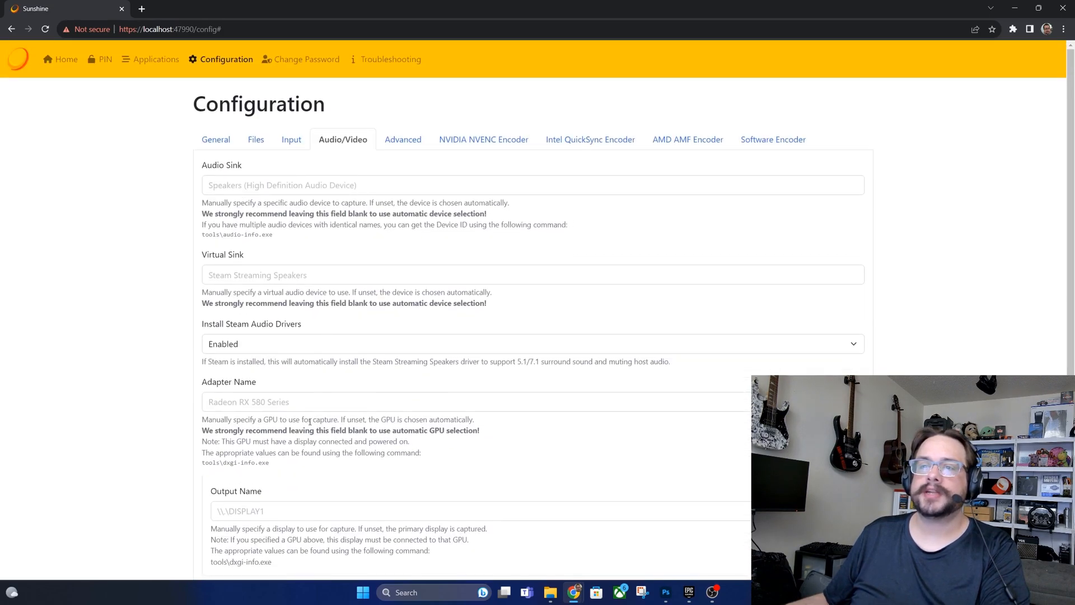
{"action": "mouse_move", "coordinate": [350, 304]}
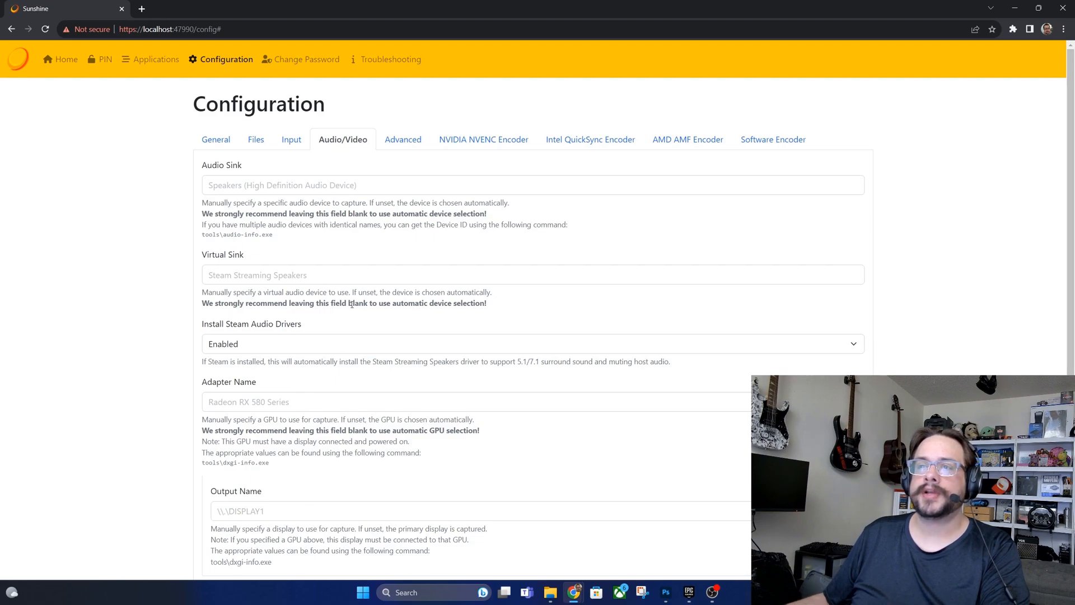
{"action": "mouse_move", "coordinate": [349, 295]}
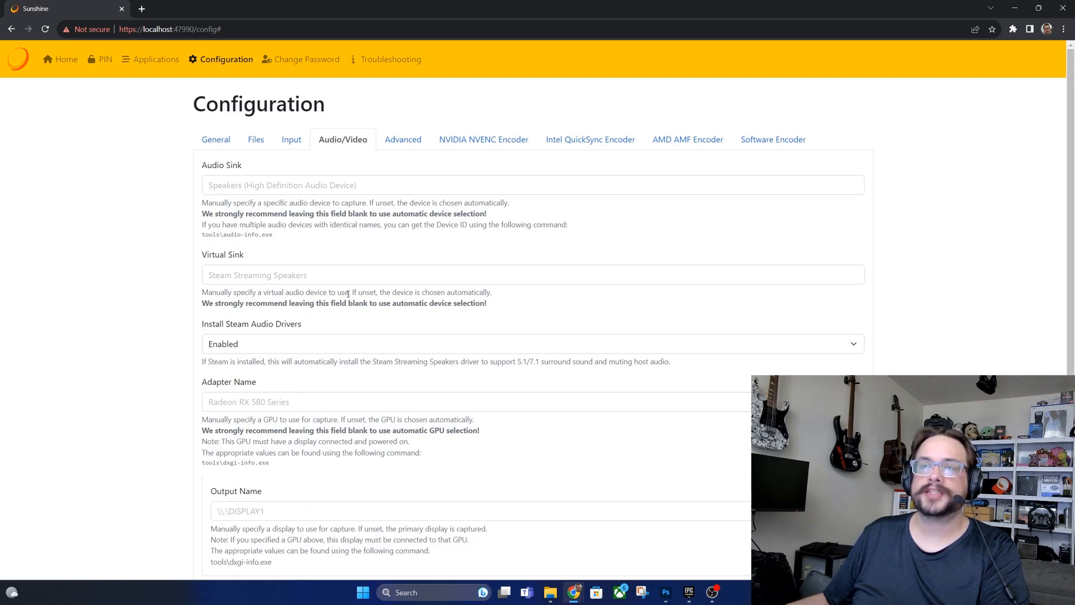
{"action": "left_click", "coordinate": [402, 139]}
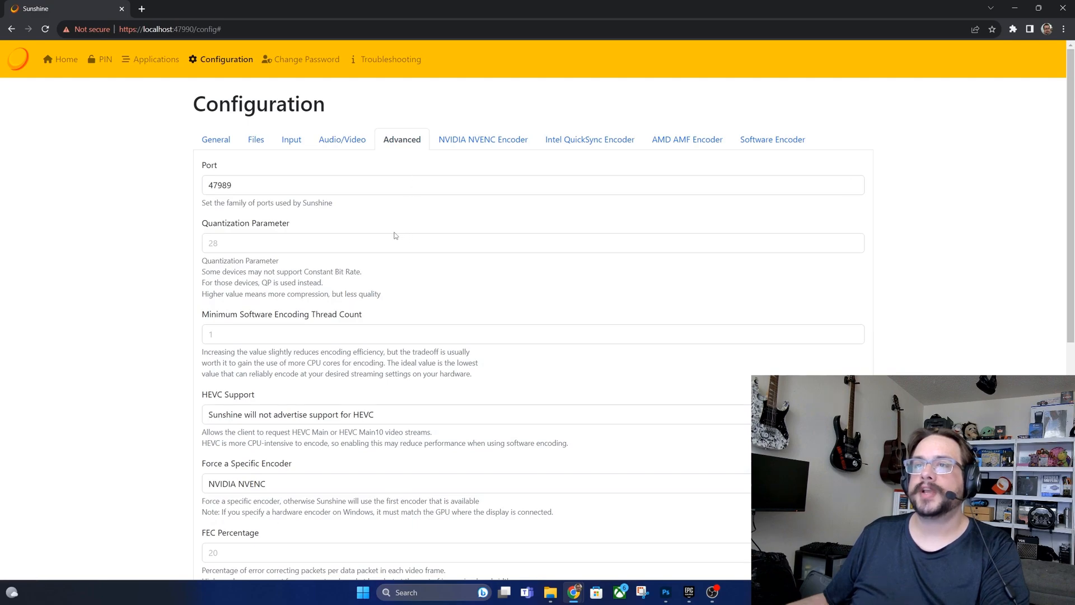
{"action": "scroll", "scroll_direction": "down", "scroll_amount": 3}
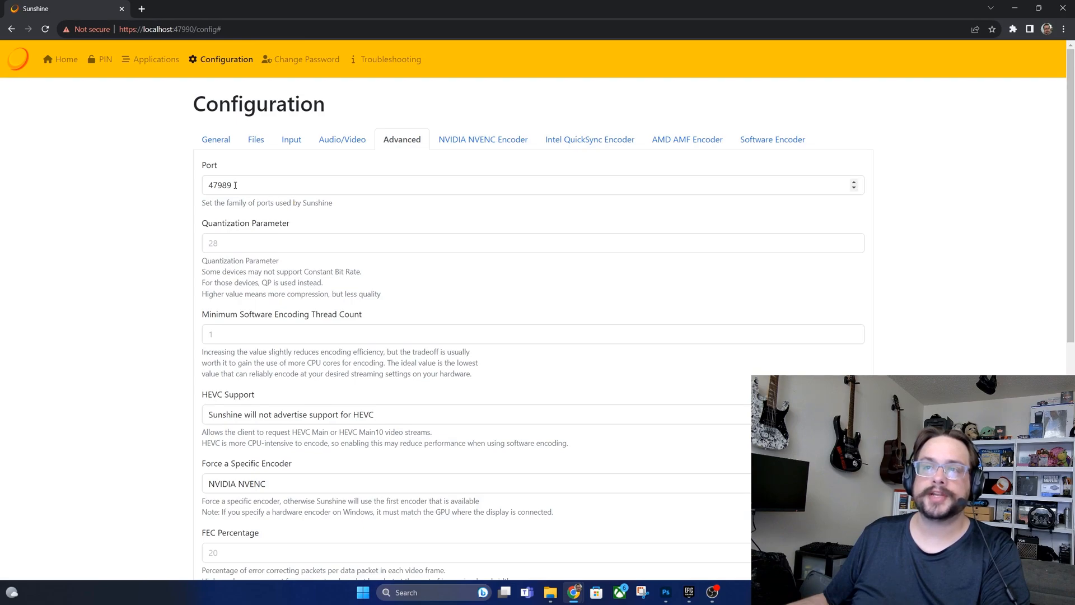
{"action": "triple_click", "coordinate": [220, 185]}
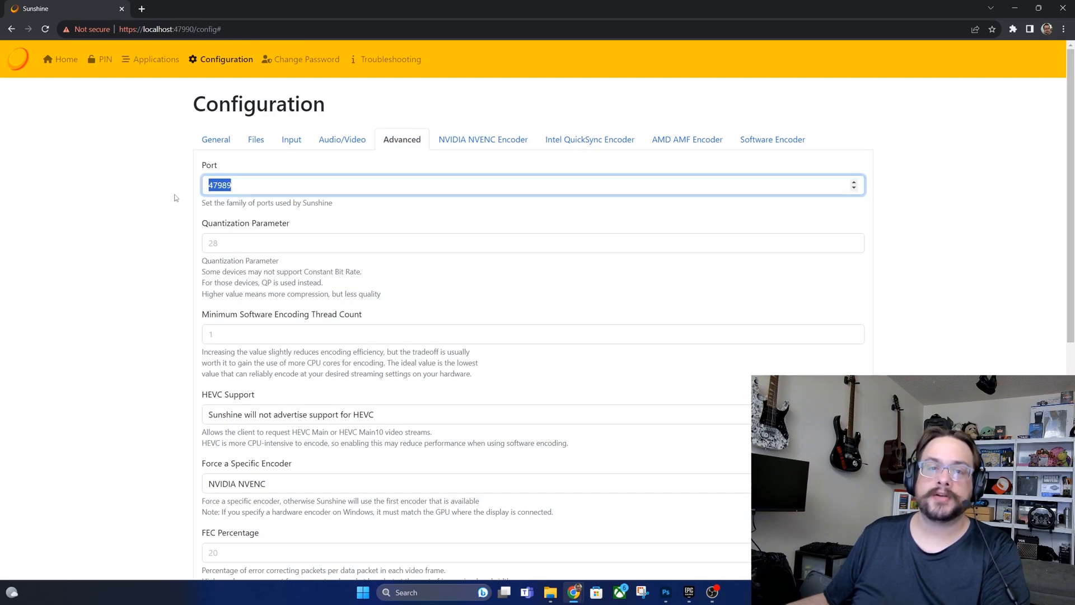
{"action": "scroll", "scroll_direction": "down", "scroll_amount": 3}
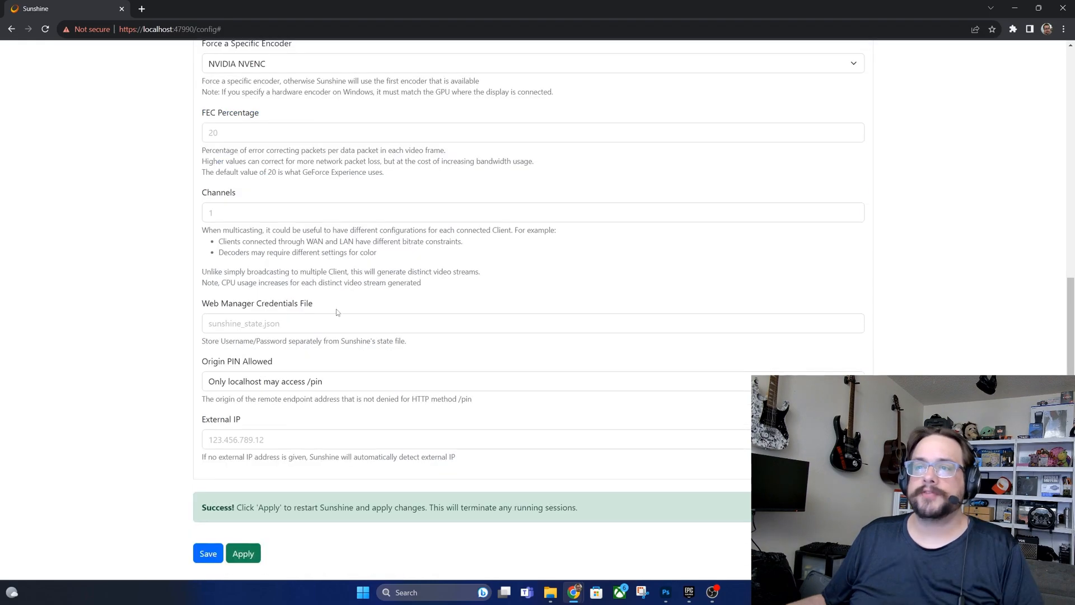
{"action": "mouse_move", "coordinate": [266, 386]}
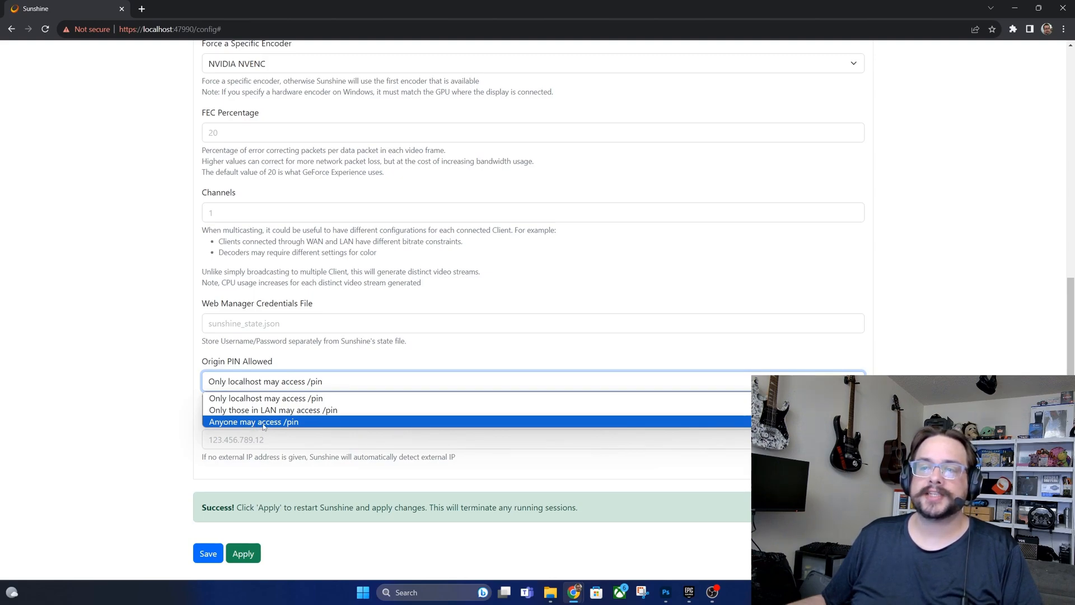
{"action": "left_click", "coordinate": [254, 422]}
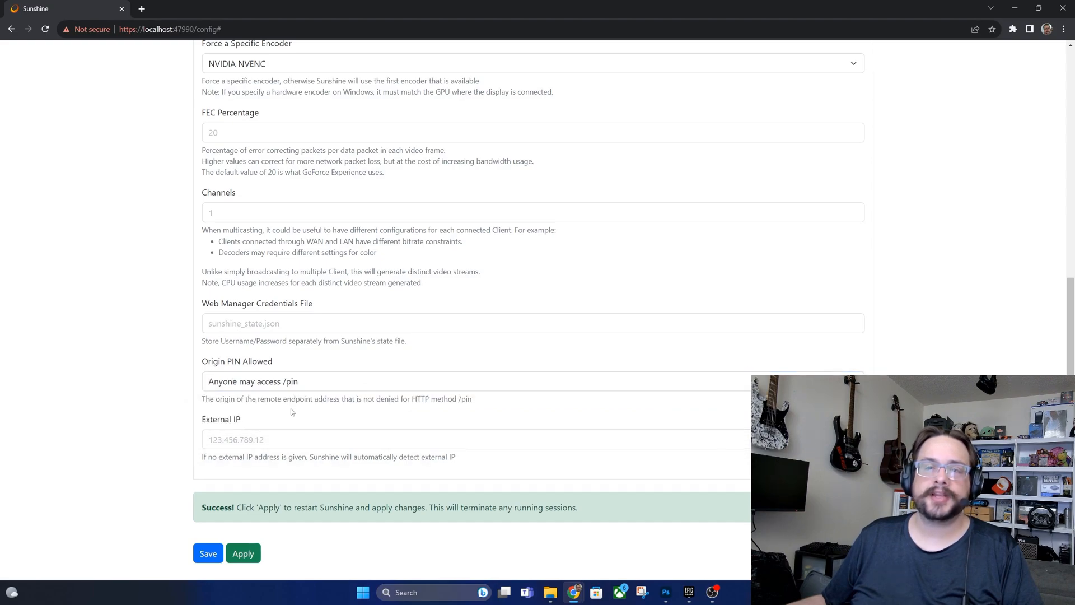
{"action": "mouse_move", "coordinate": [274, 402]}
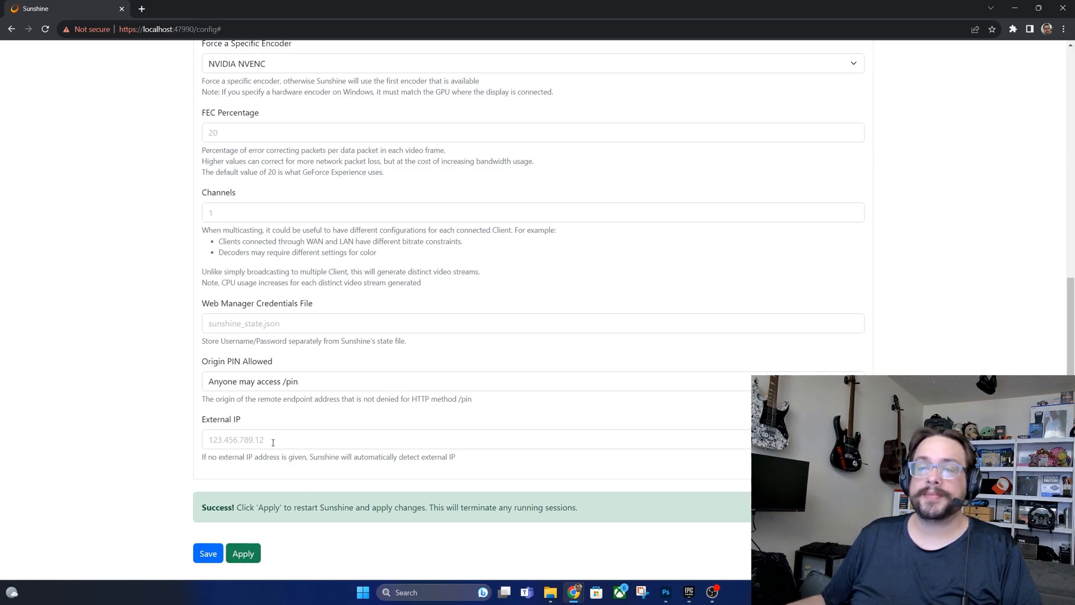
{"action": "left_click", "coordinate": [243, 552]}
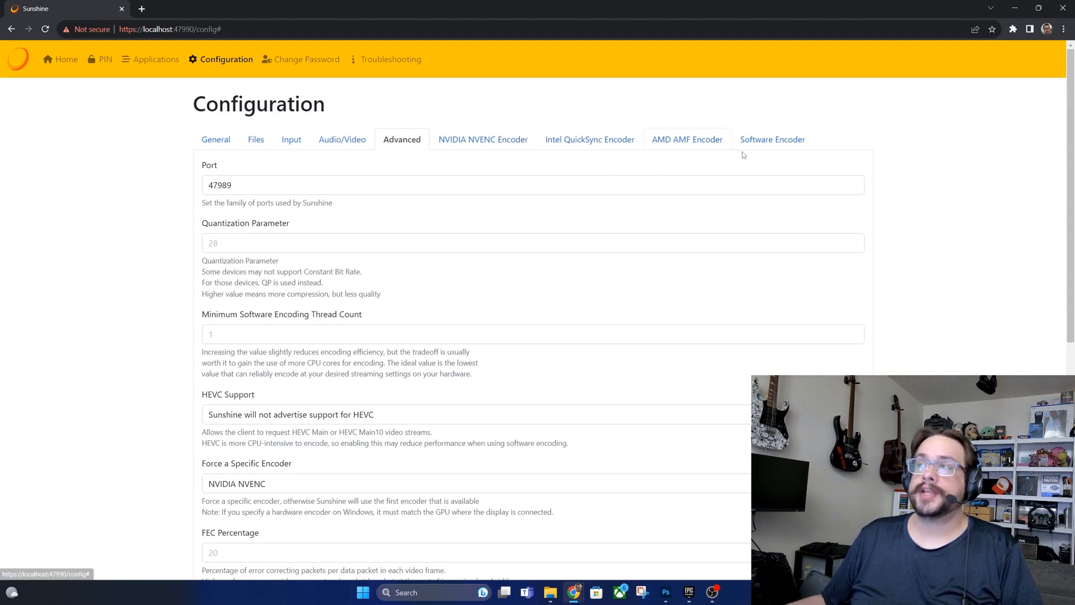
{"action": "mouse_move", "coordinate": [563, 153]}
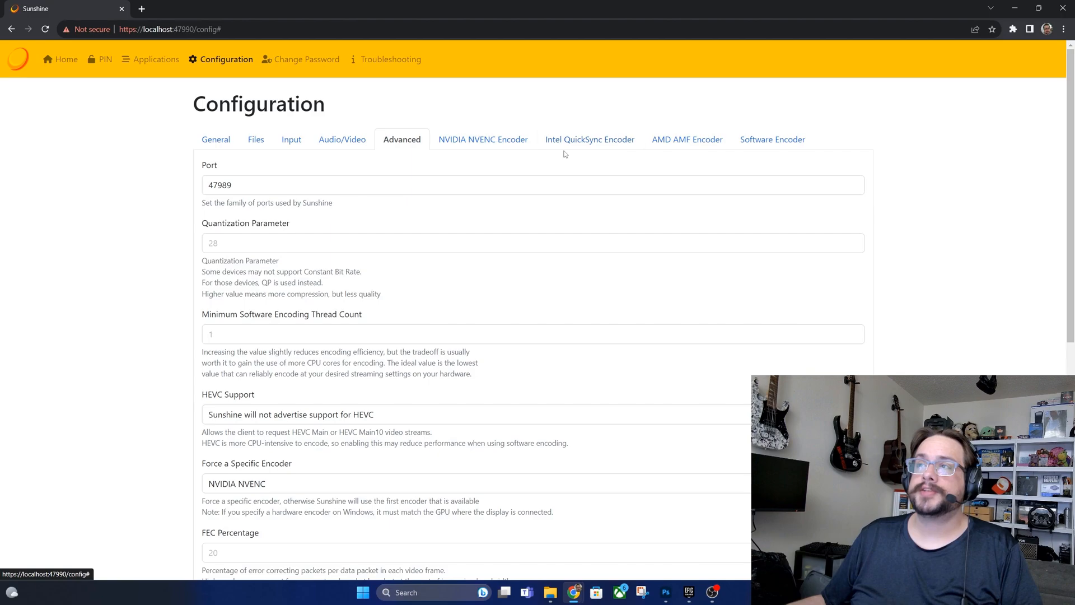
Review NVENC Preset, Tune and Rate Control choices, keeping variable bitrate and cabac coder.
{"action": "left_click", "coordinate": [482, 139]}
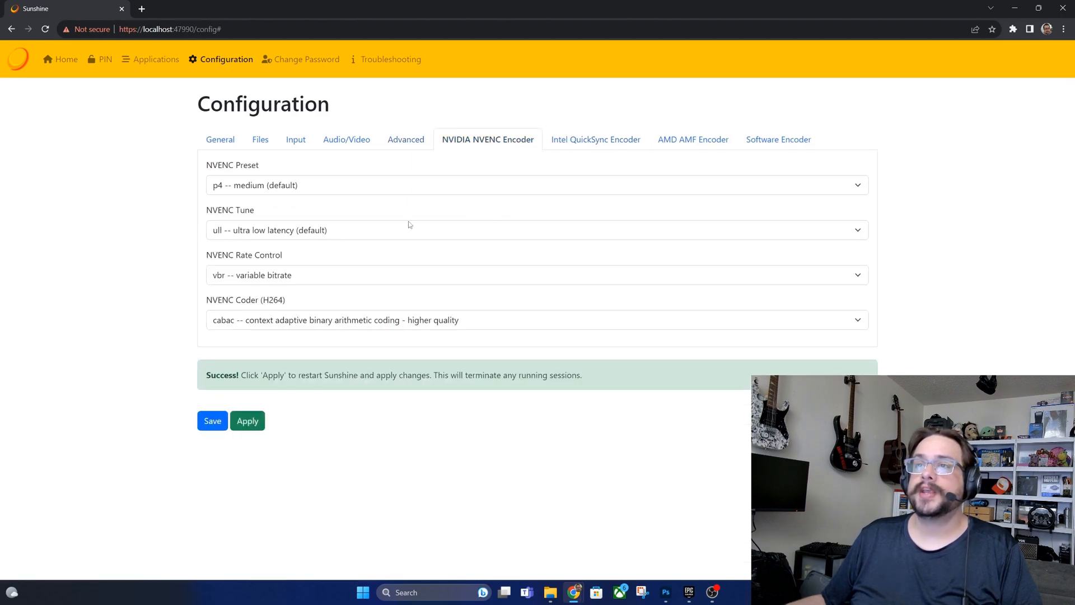
{"action": "mouse_move", "coordinate": [322, 309]}
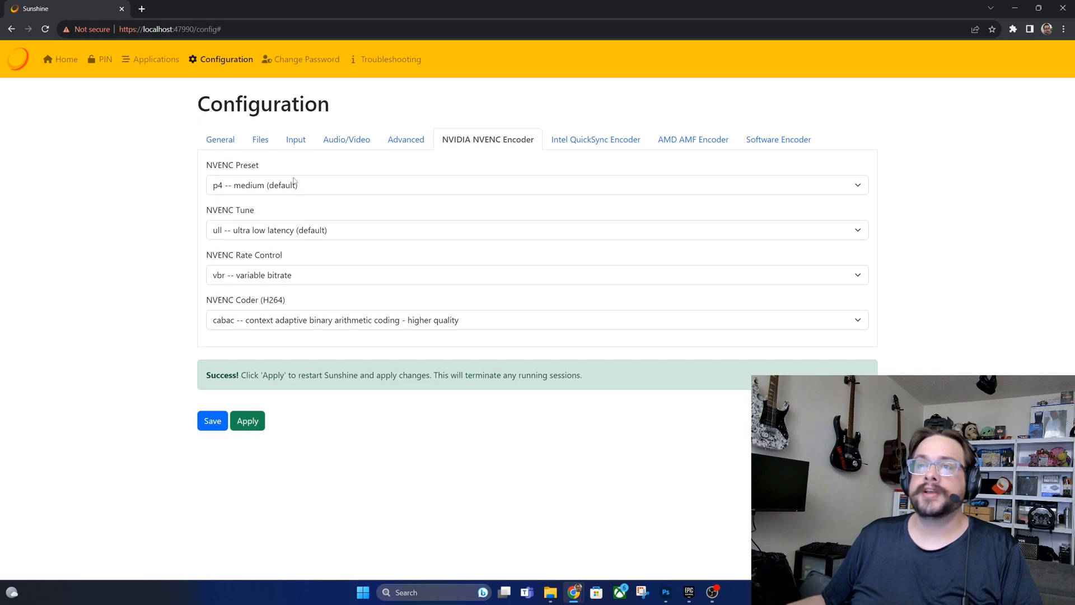
{"action": "left_click", "coordinate": [537, 185]}
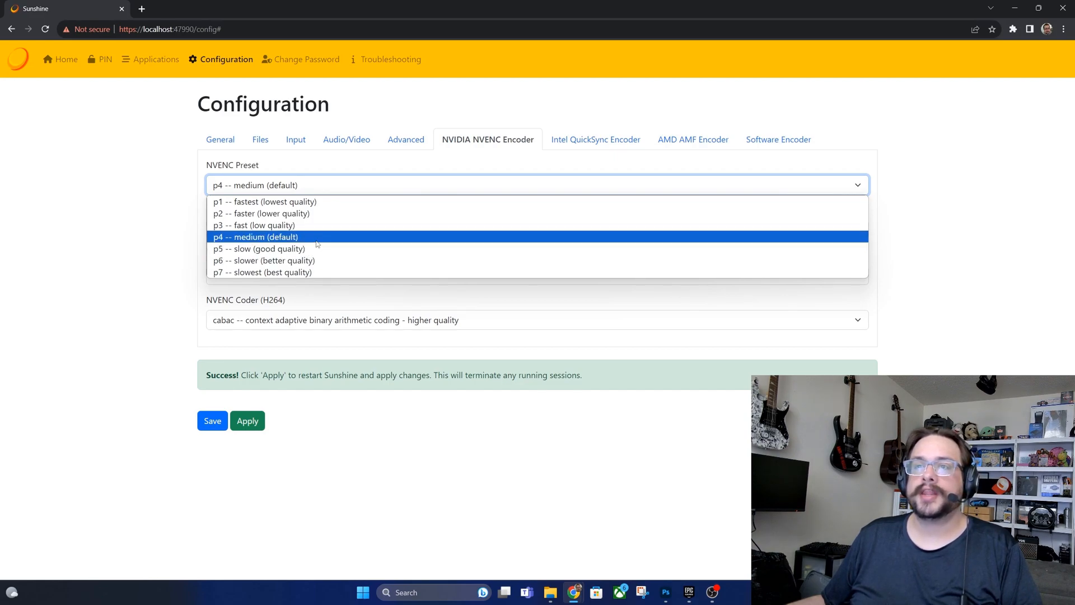
{"action": "mouse_move", "coordinate": [291, 239]}
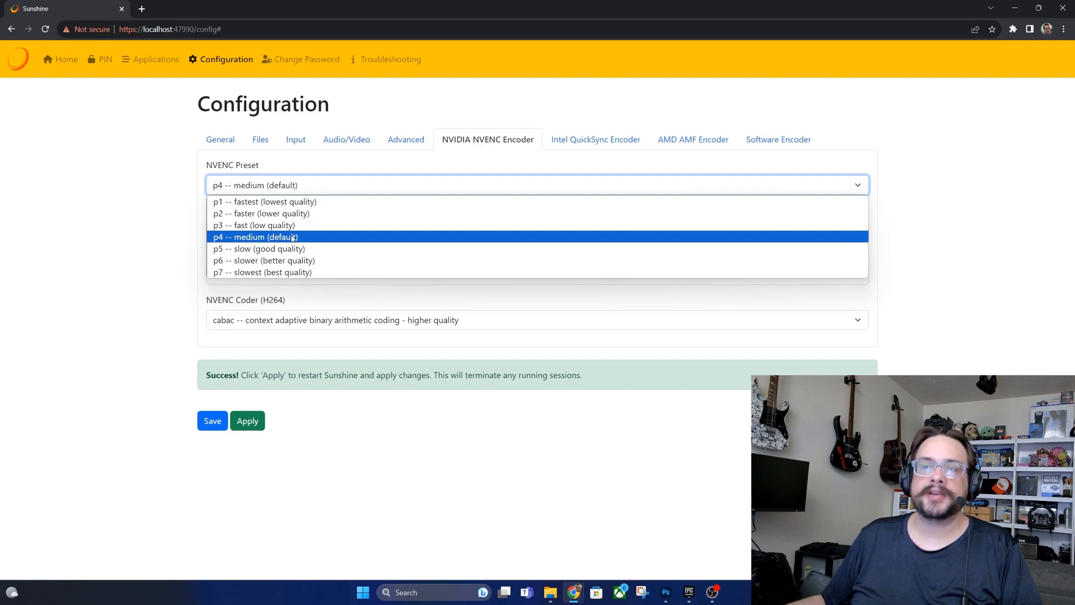
{"action": "mouse_move", "coordinate": [259, 248]}
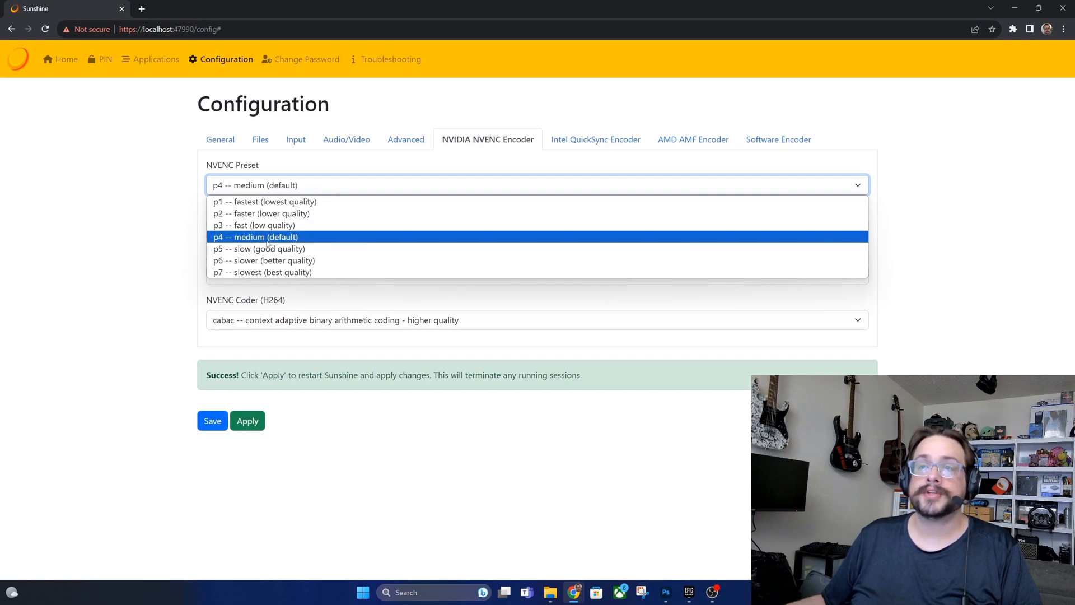
{"action": "mouse_move", "coordinate": [265, 260]}
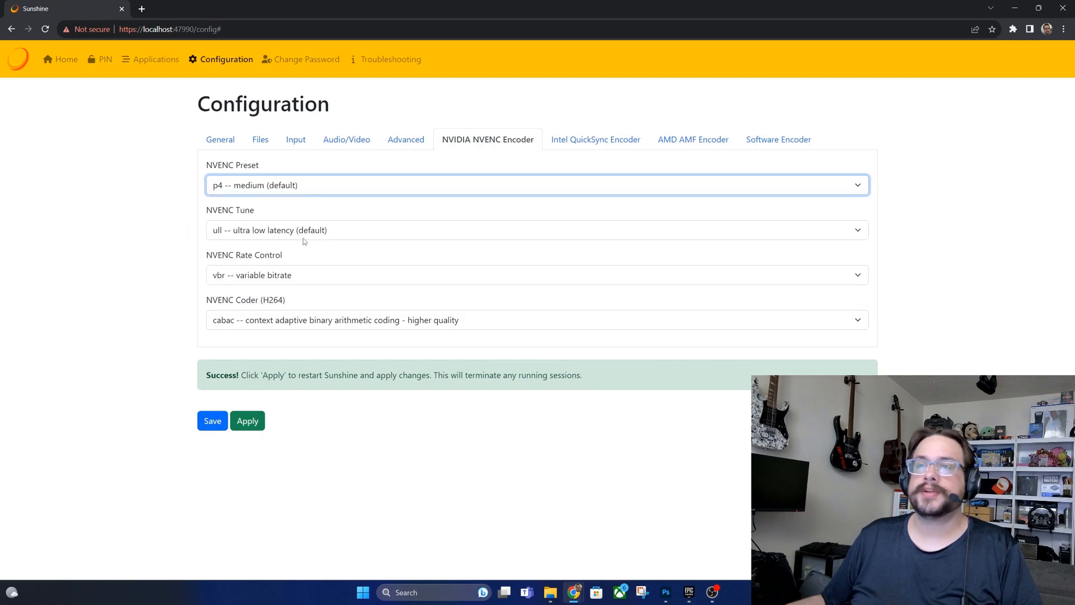
{"action": "left_click", "coordinate": [536, 230]}
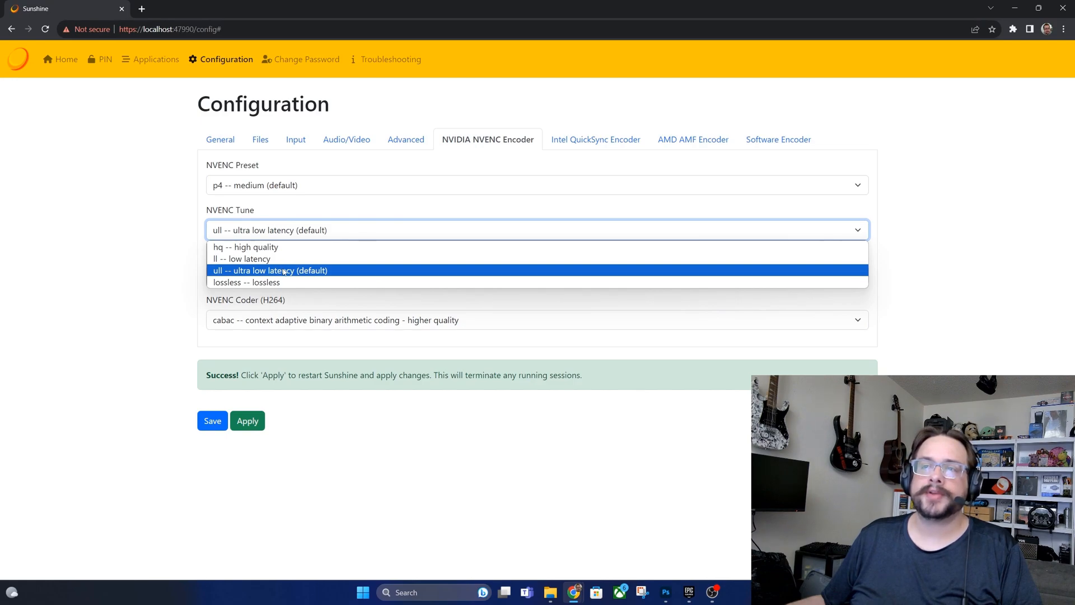
{"action": "left_click", "coordinate": [536, 275]}
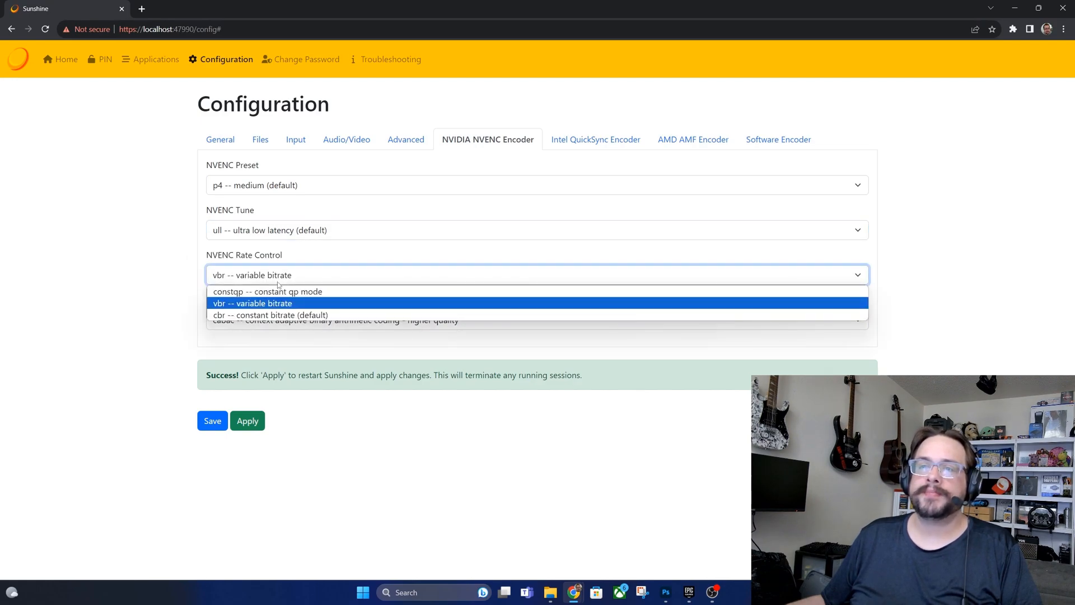
{"action": "mouse_move", "coordinate": [271, 315]}
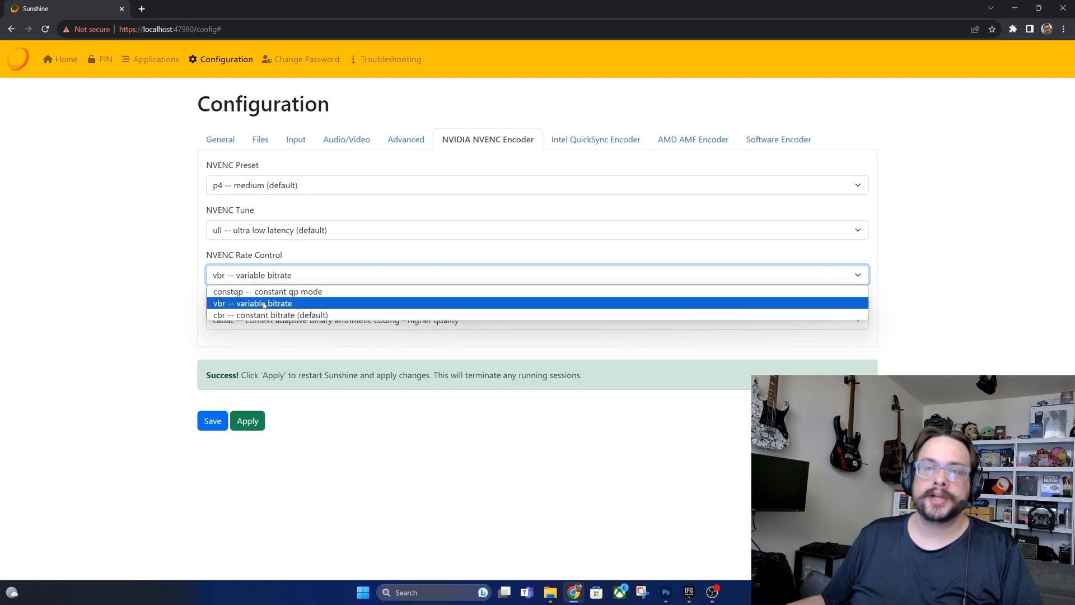
{"action": "mouse_move", "coordinate": [262, 303]}
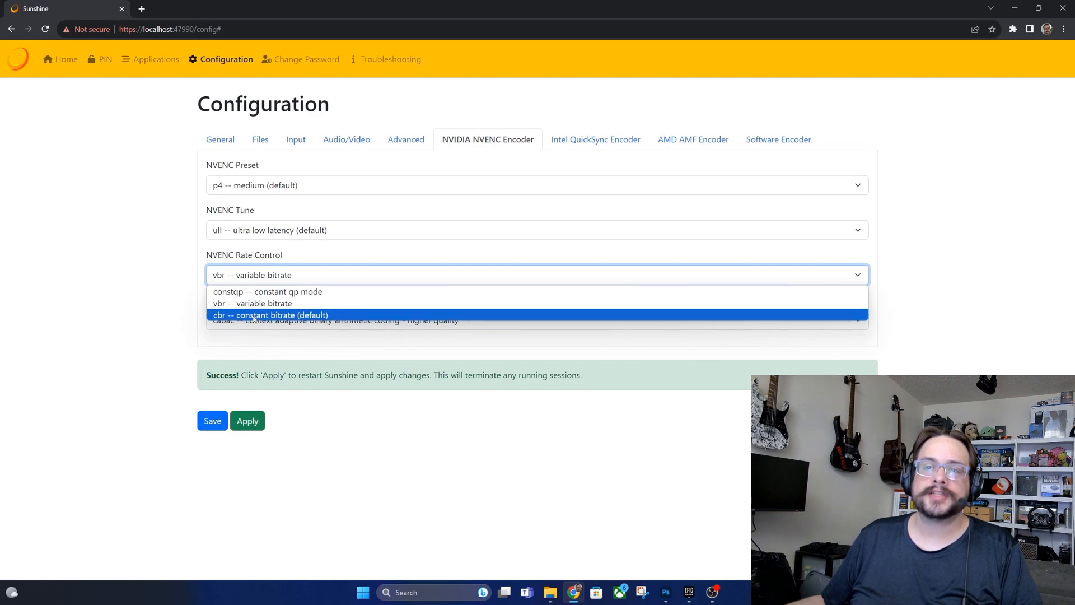
{"action": "mouse_move", "coordinate": [252, 303]}
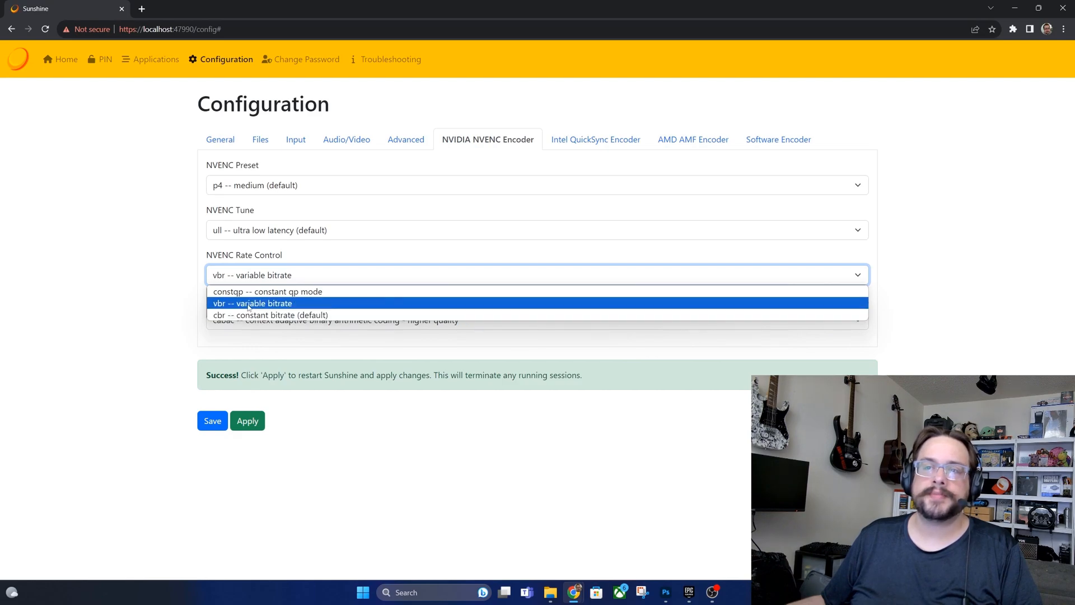
{"action": "left_click", "coordinate": [252, 303]}
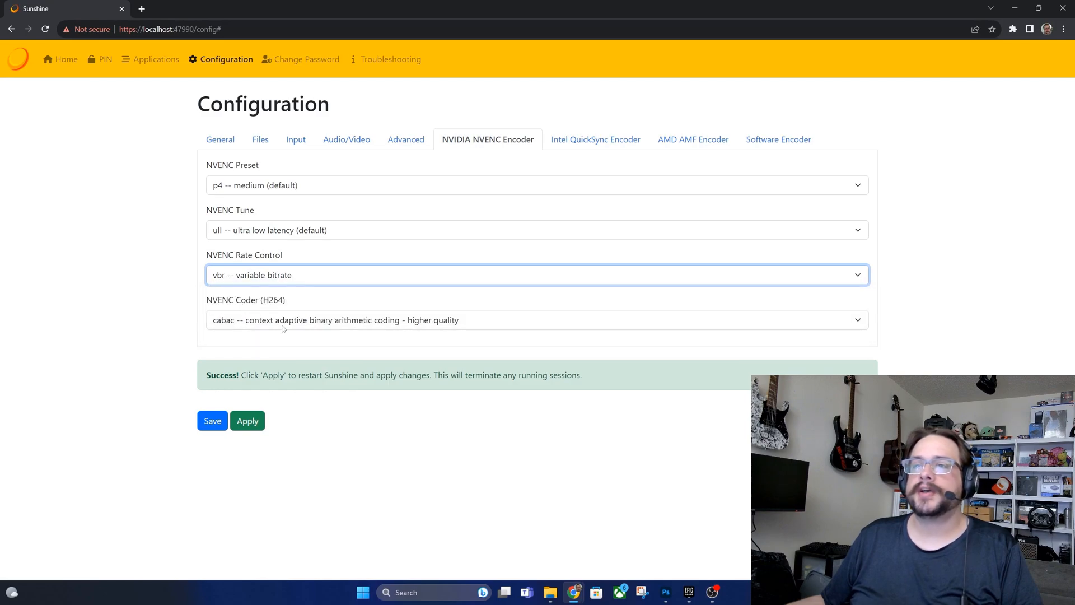
{"action": "left_click", "coordinate": [537, 319]}
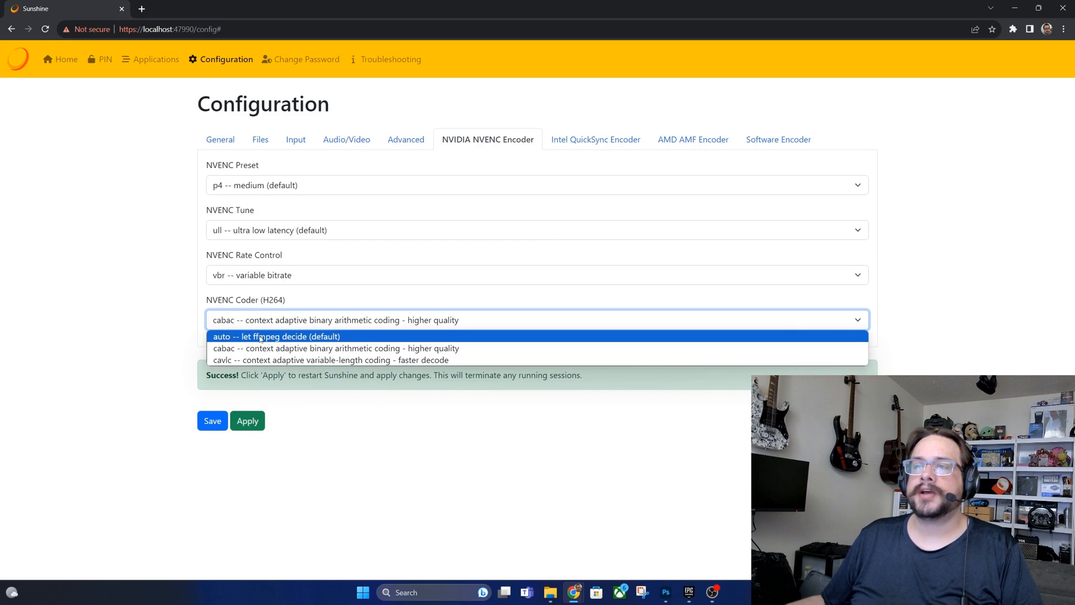
{"action": "left_click", "coordinate": [335, 347]}
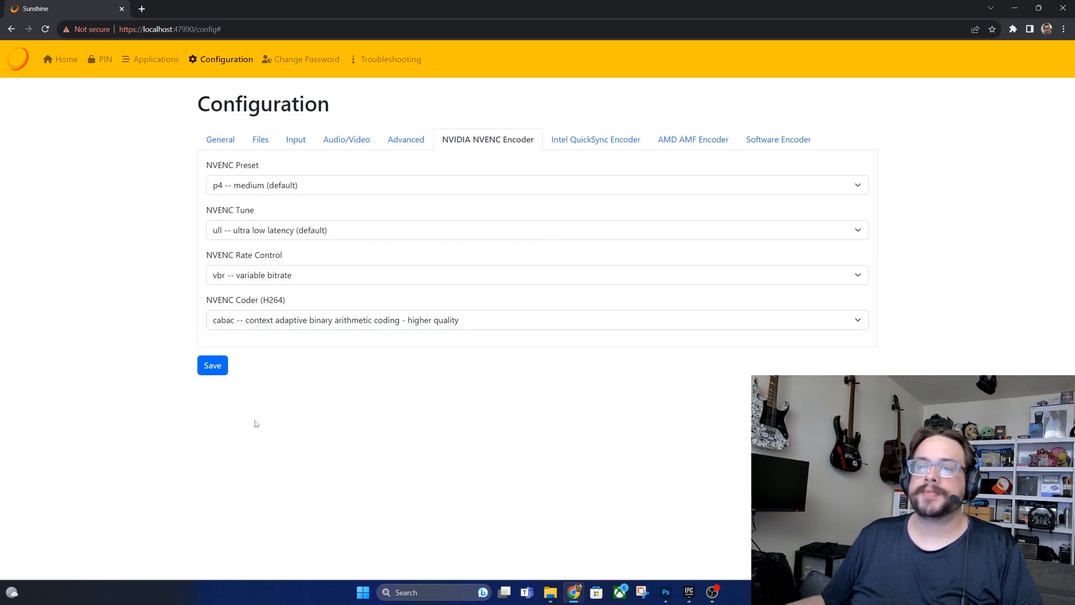
{"action": "mouse_move", "coordinate": [286, 381]}
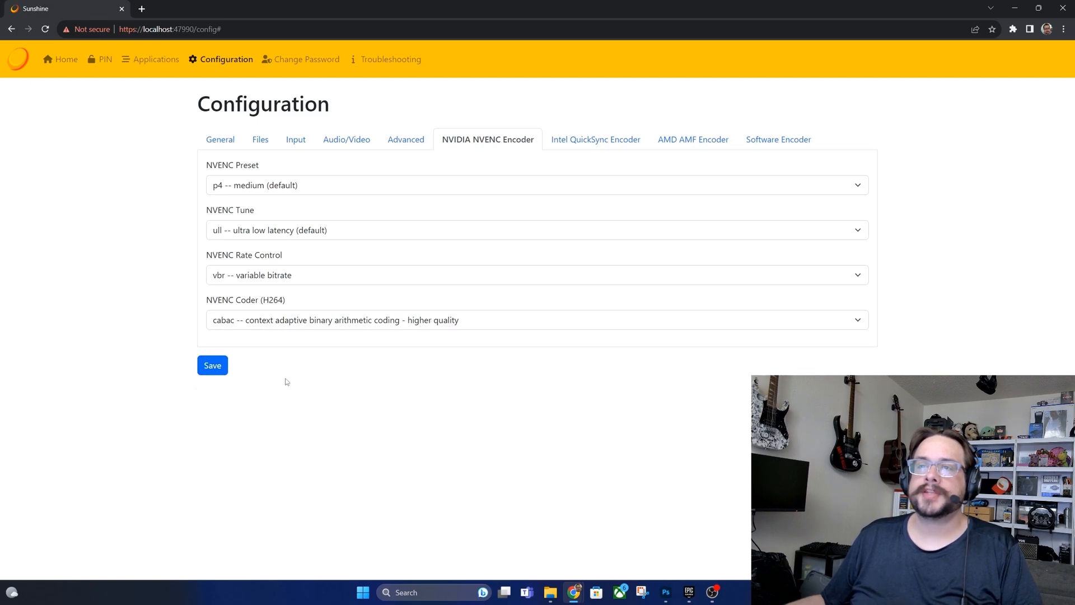
Switch the NVENC H264 coder to cavlc and keep the preset at p4 medium.
{"action": "left_click", "coordinate": [536, 319]}
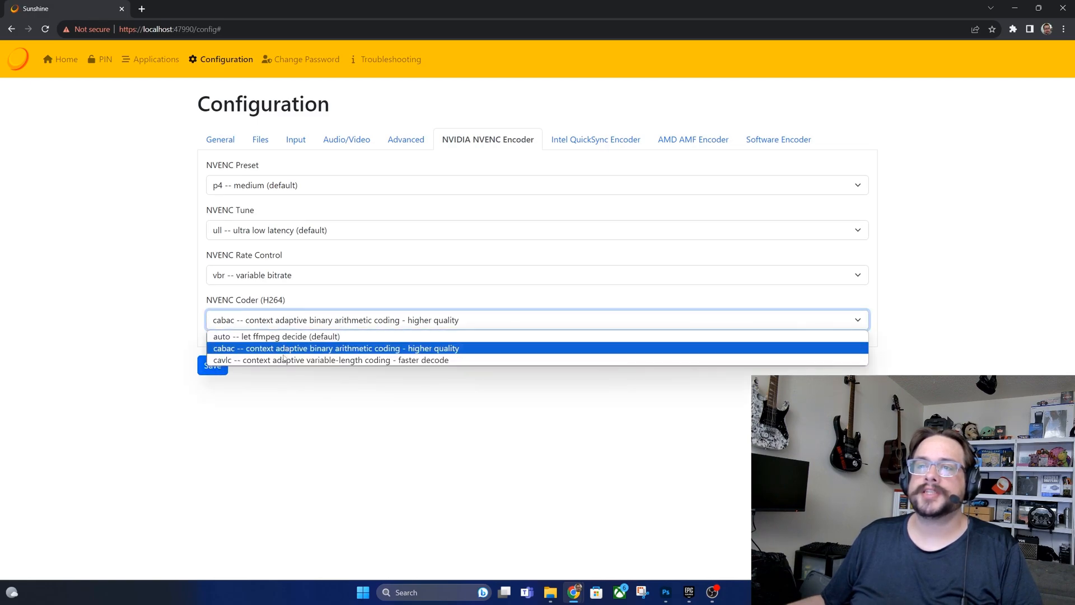
{"action": "left_click", "coordinate": [330, 360]}
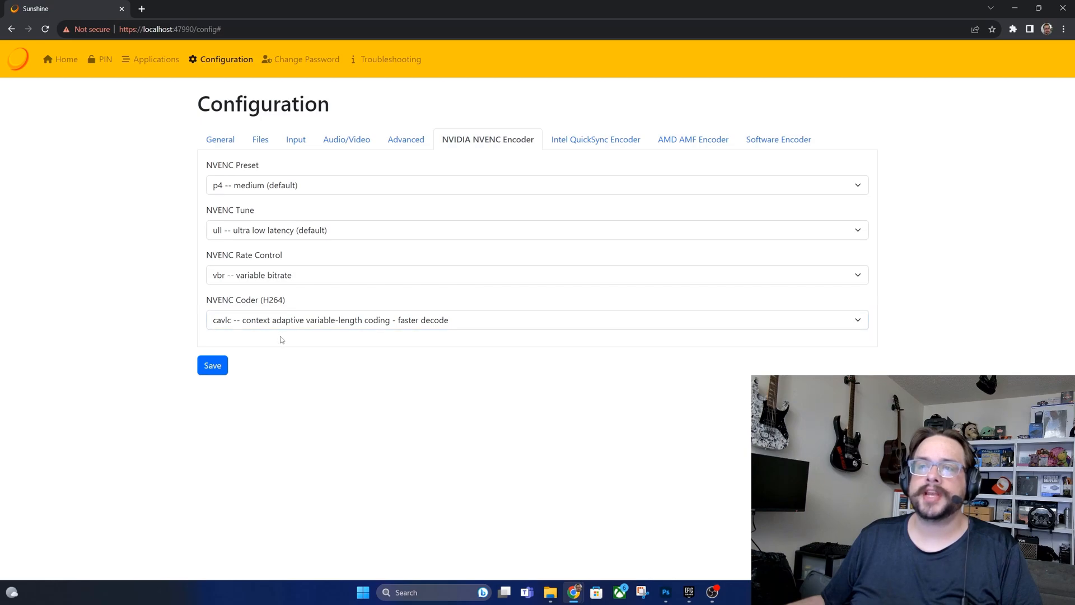
{"action": "left_click", "coordinate": [536, 185]}
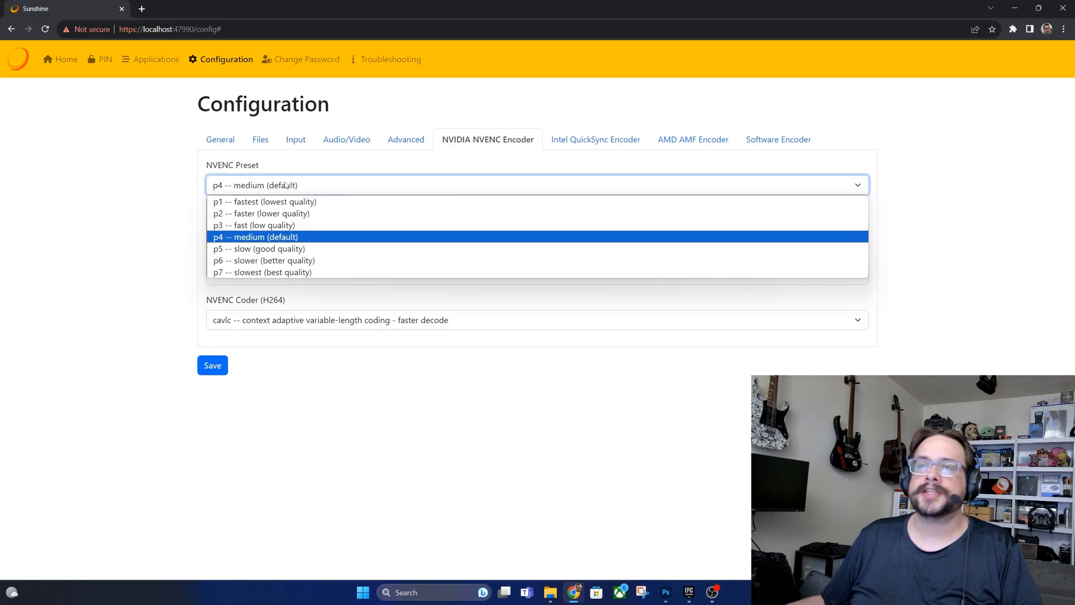
{"action": "mouse_move", "coordinate": [267, 201]}
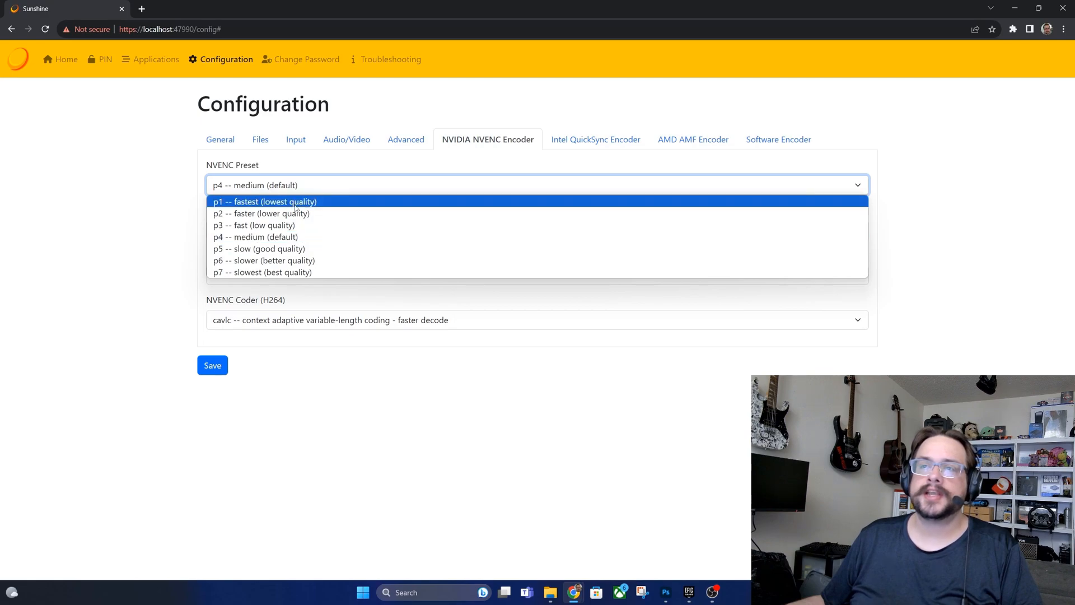
{"action": "mouse_move", "coordinate": [266, 225]}
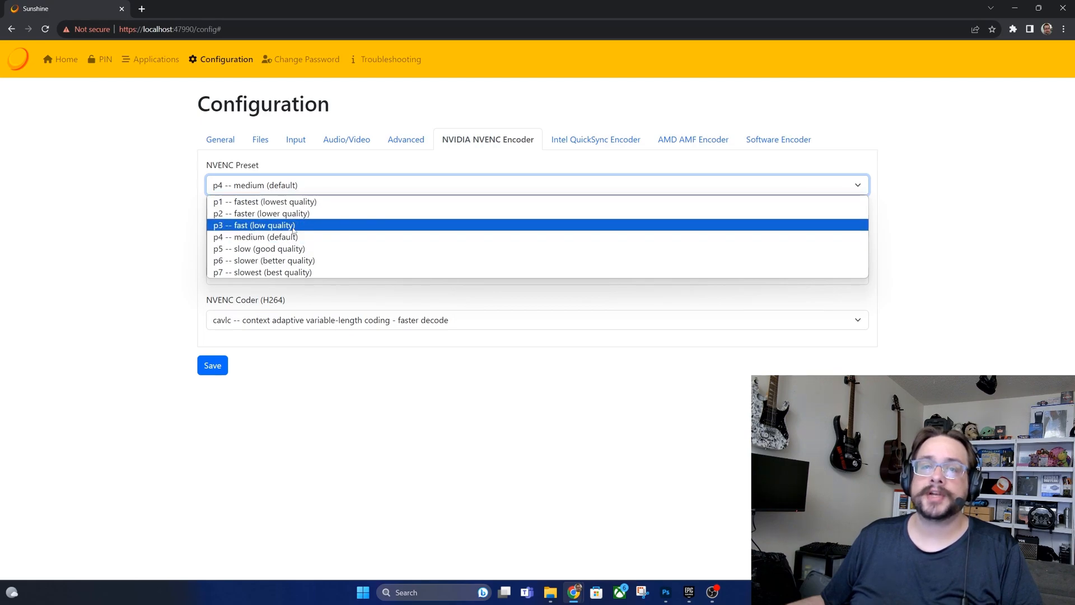
{"action": "left_click", "coordinate": [211, 365]}
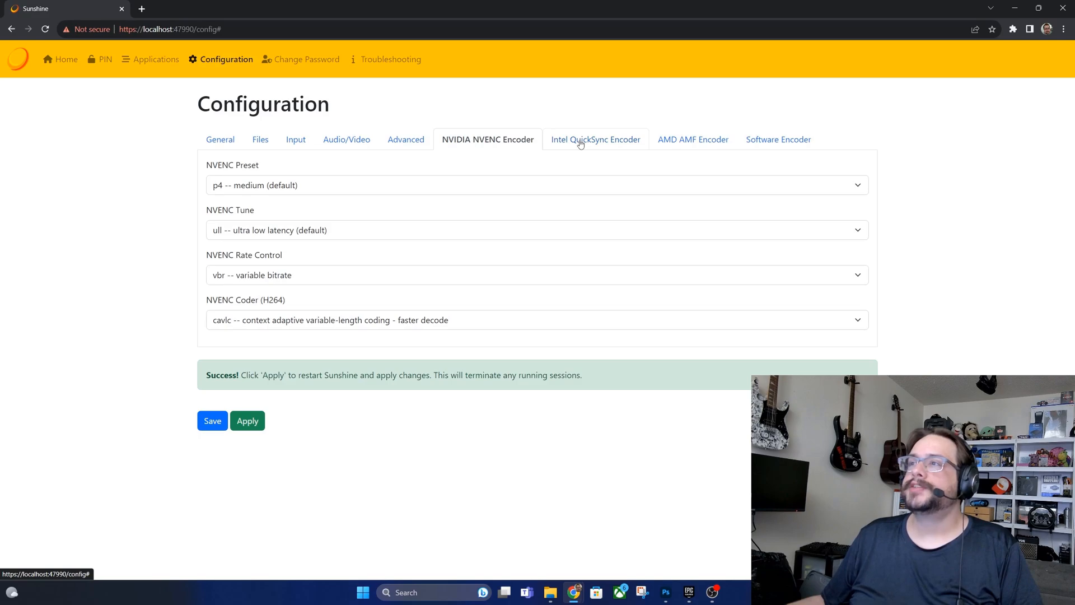
Leave Intel QuickSync at cabac coder and medium preset, then Apply to restart Sunshine.
{"action": "left_click", "coordinate": [594, 139]}
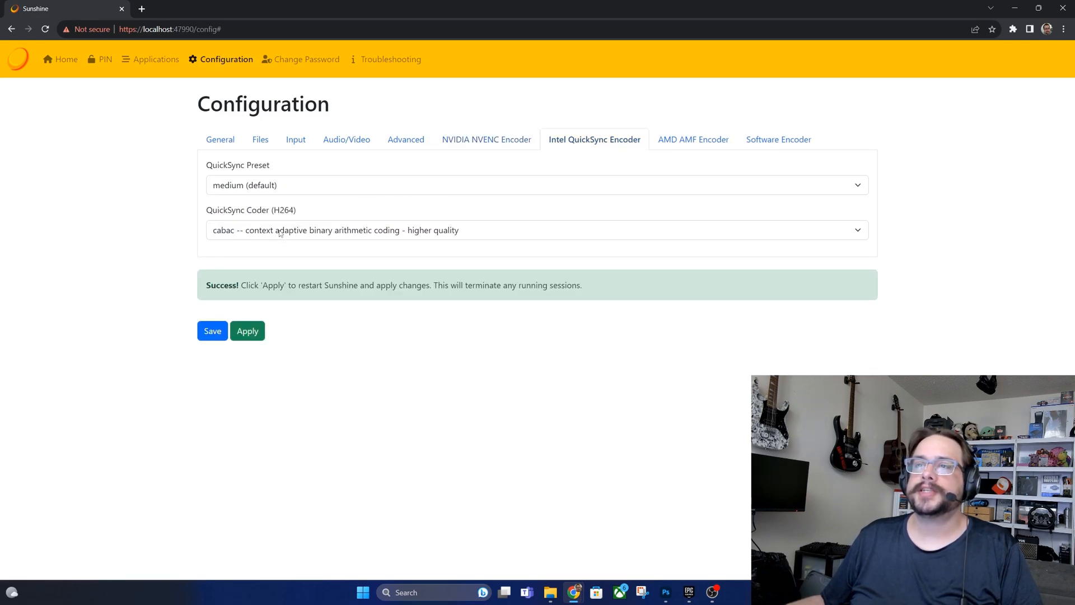
{"action": "left_click", "coordinate": [535, 229]}
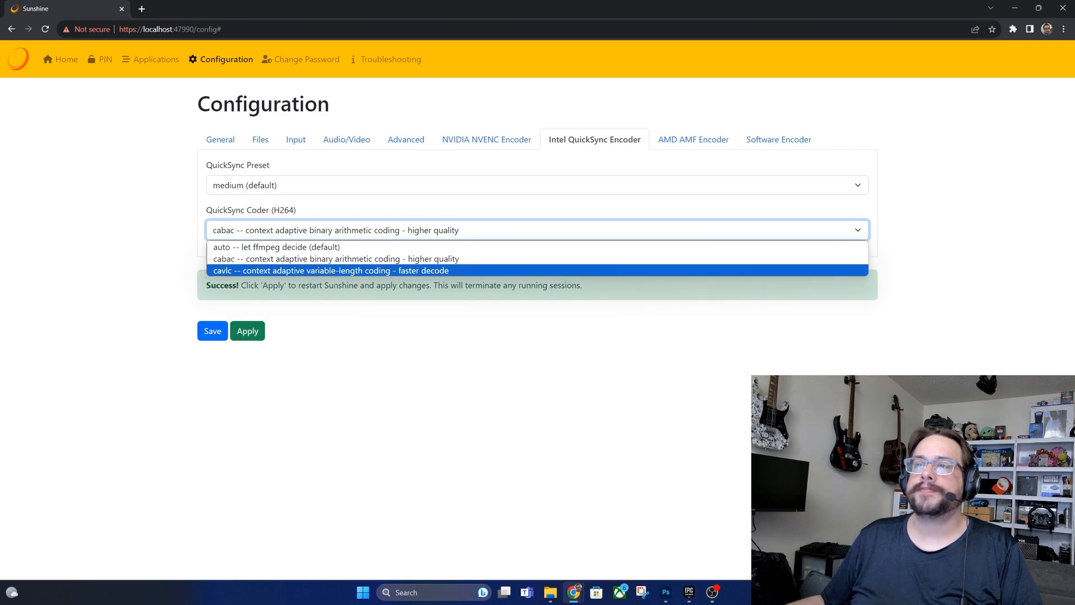
{"action": "mouse_move", "coordinate": [335, 258]}
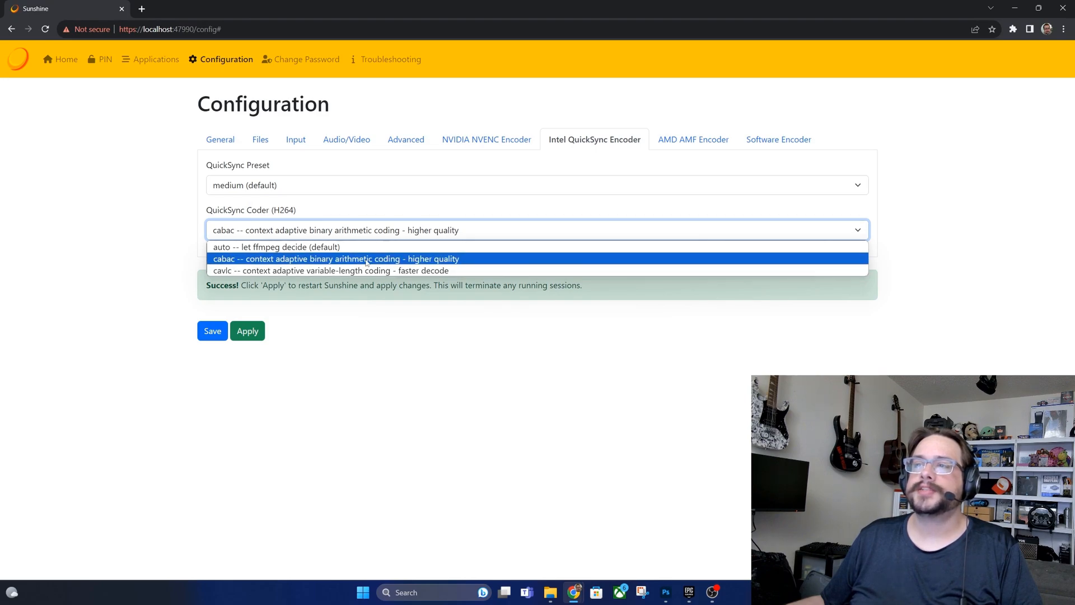
{"action": "left_click", "coordinate": [535, 184]}
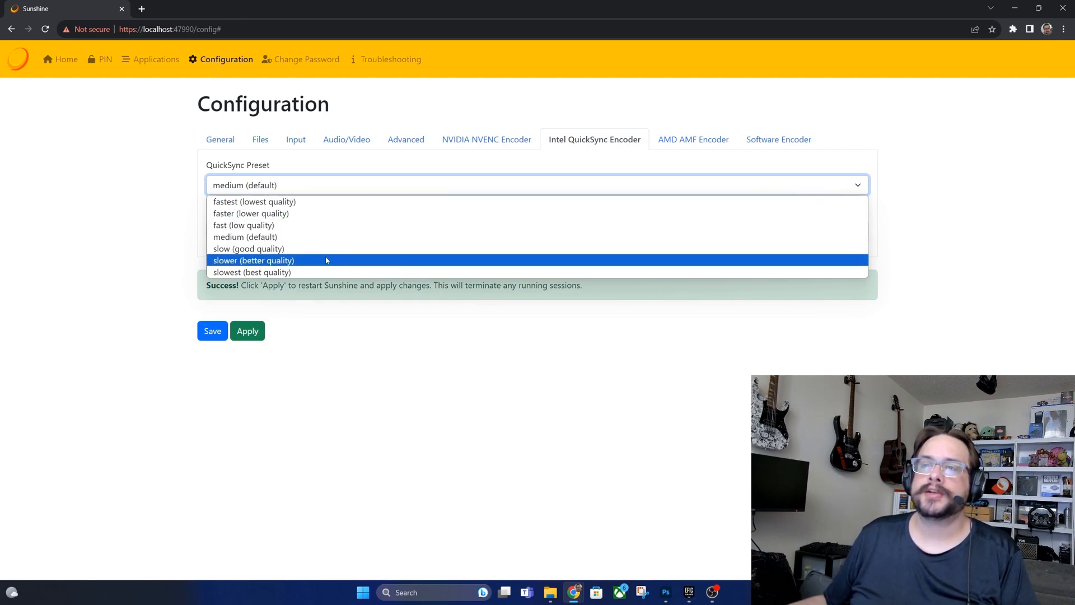
{"action": "left_click", "coordinate": [253, 260]}
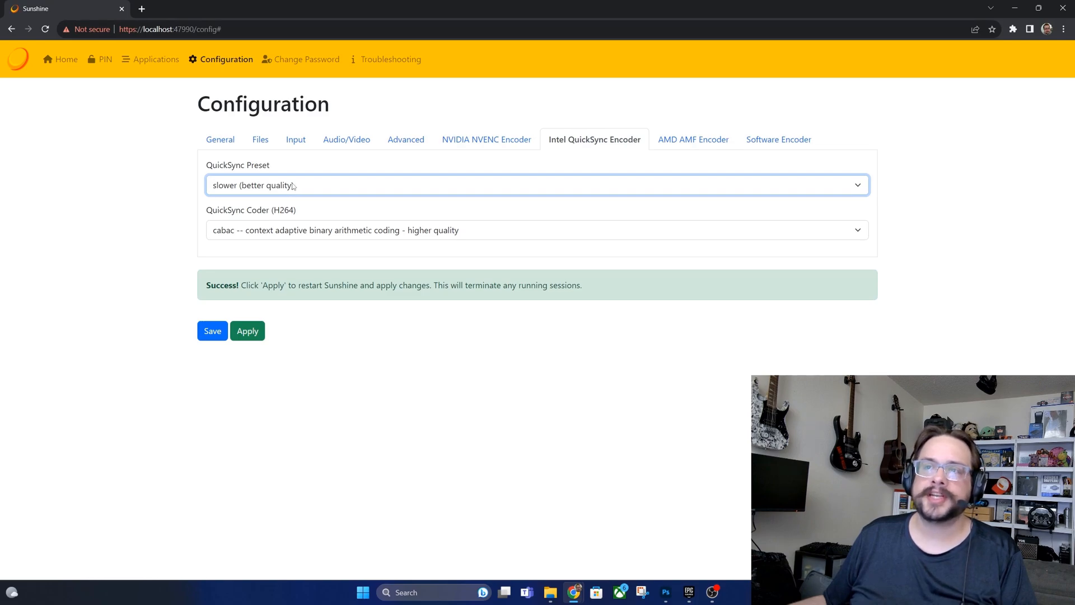
{"action": "left_click", "coordinate": [536, 184]}
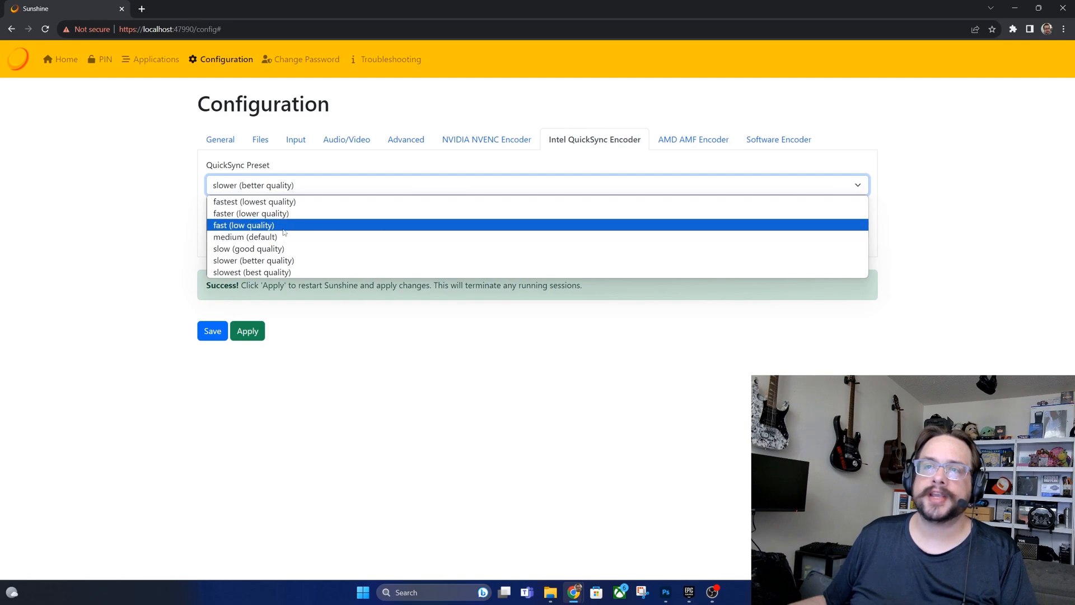
{"action": "mouse_move", "coordinate": [249, 249]}
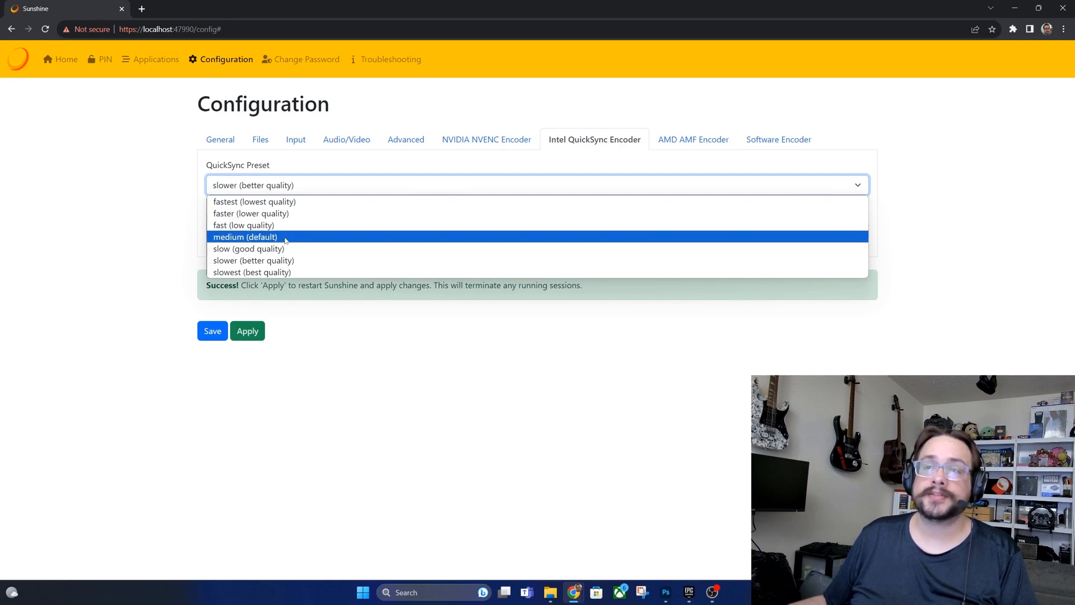
{"action": "left_click", "coordinate": [245, 236]}
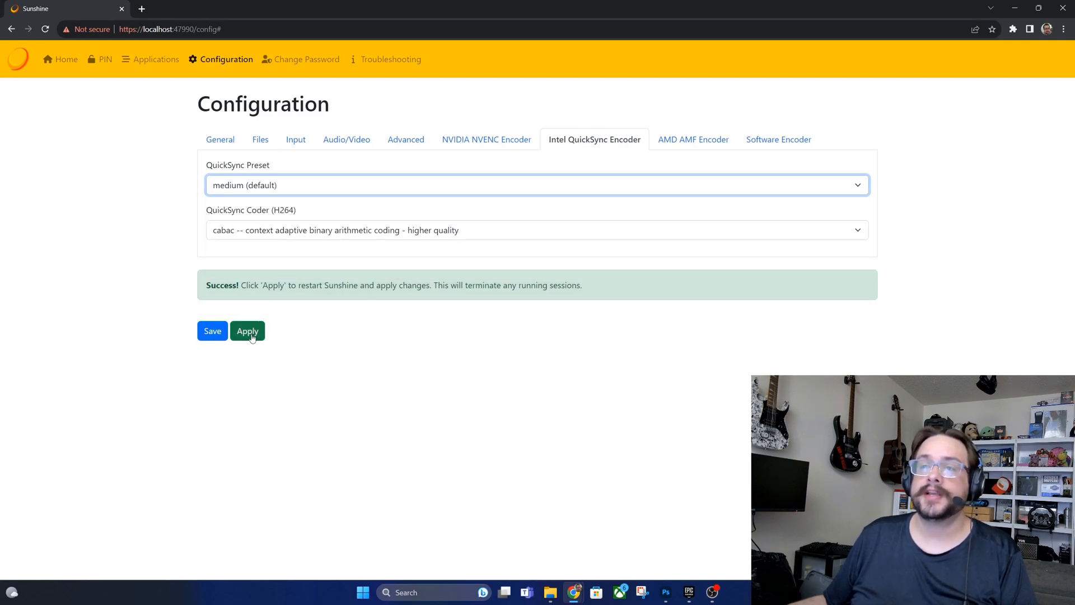
{"action": "left_click", "coordinate": [247, 331]}
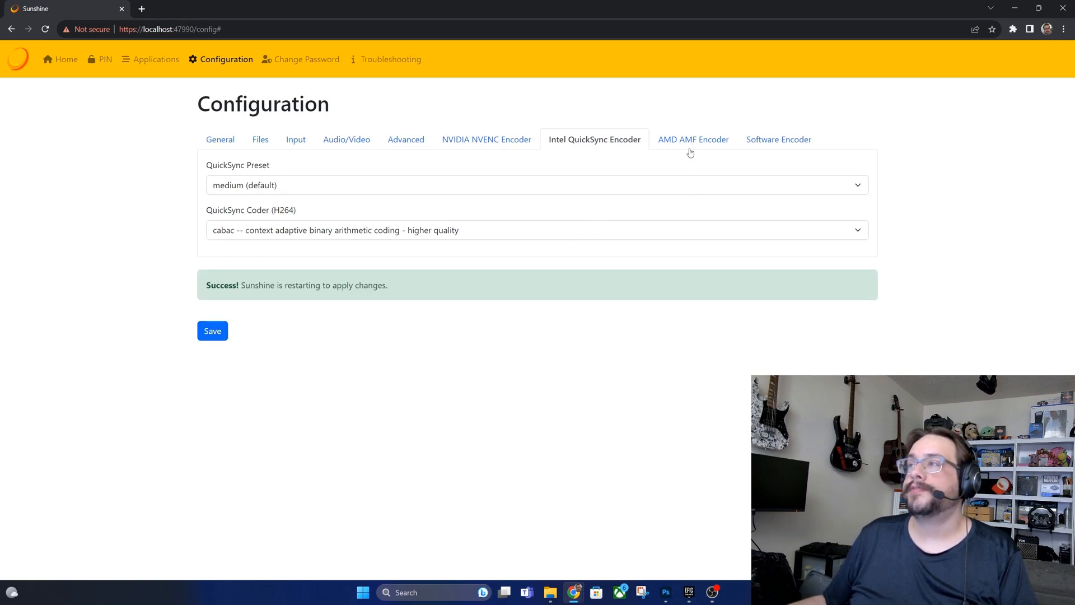
On the AMD AMF encoder settings, try AMF Quality 'quality' and return it to balanced.
{"action": "left_click", "coordinate": [692, 138]}
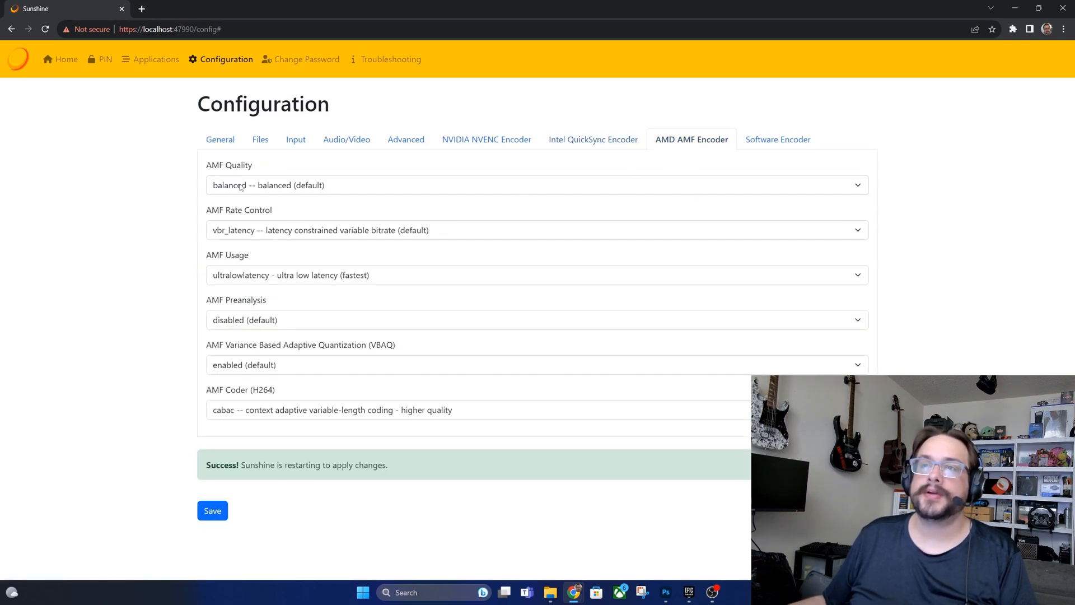
{"action": "left_click", "coordinate": [537, 184]}
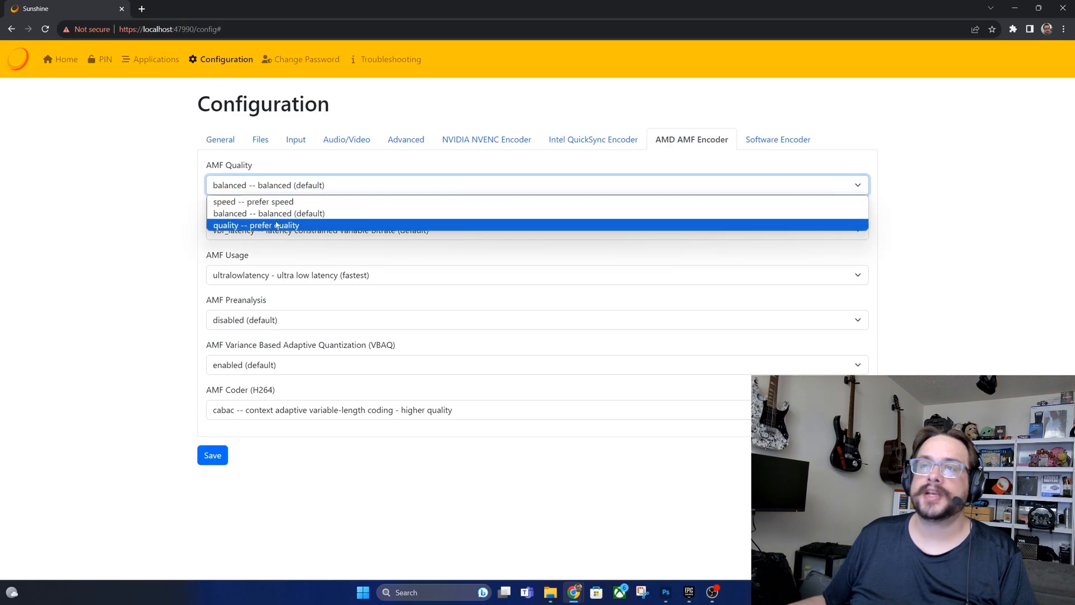
{"action": "mouse_move", "coordinate": [268, 213]}
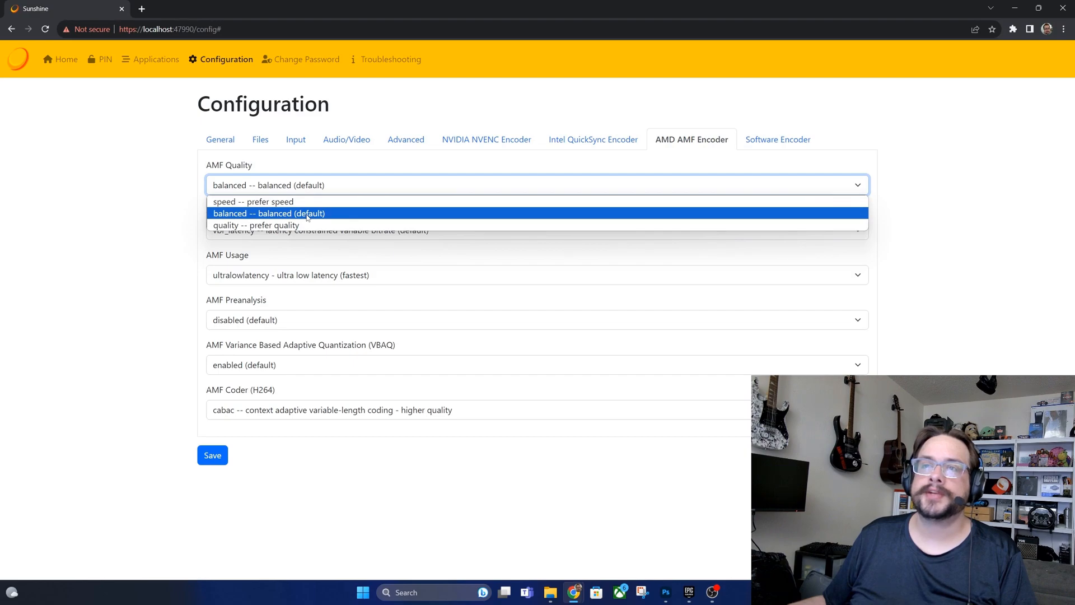
{"action": "mouse_move", "coordinate": [257, 225]}
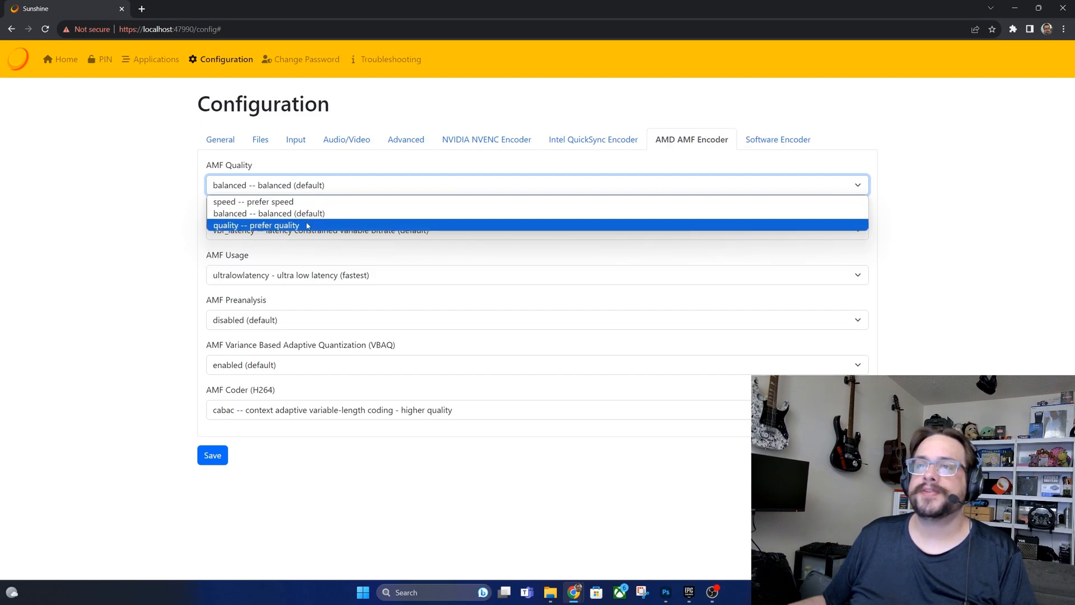
{"action": "left_click", "coordinate": [257, 226]}
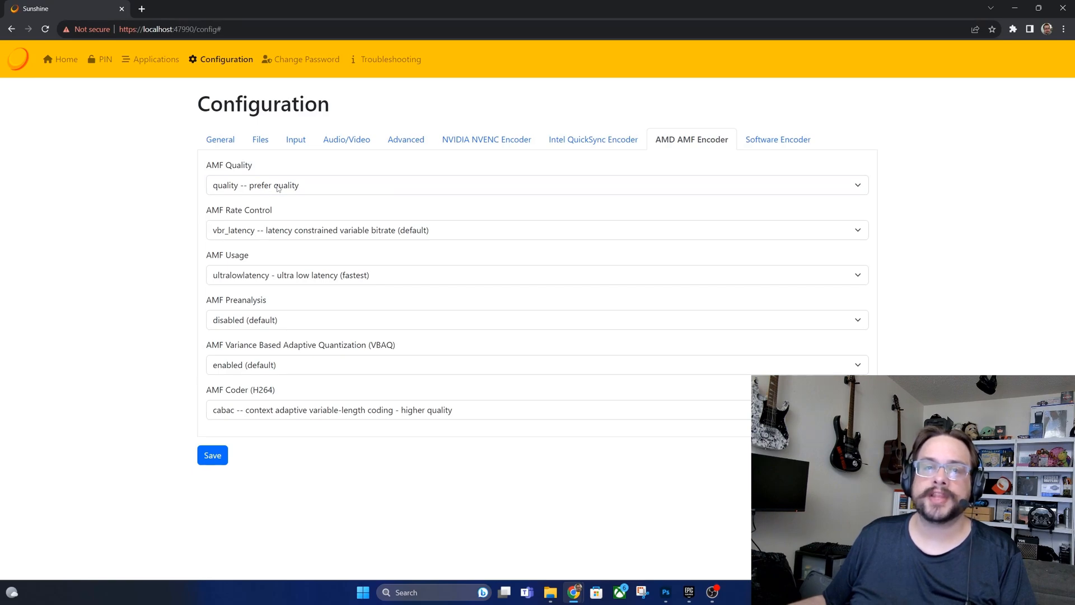
{"action": "left_click", "coordinate": [536, 184]}
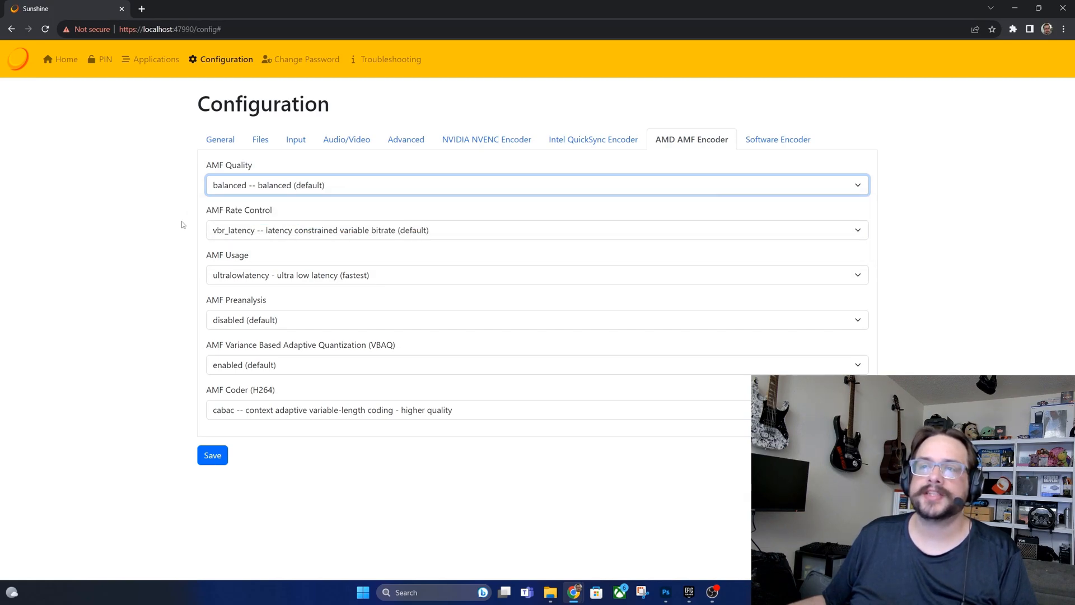
{"action": "mouse_move", "coordinate": [313, 234]}
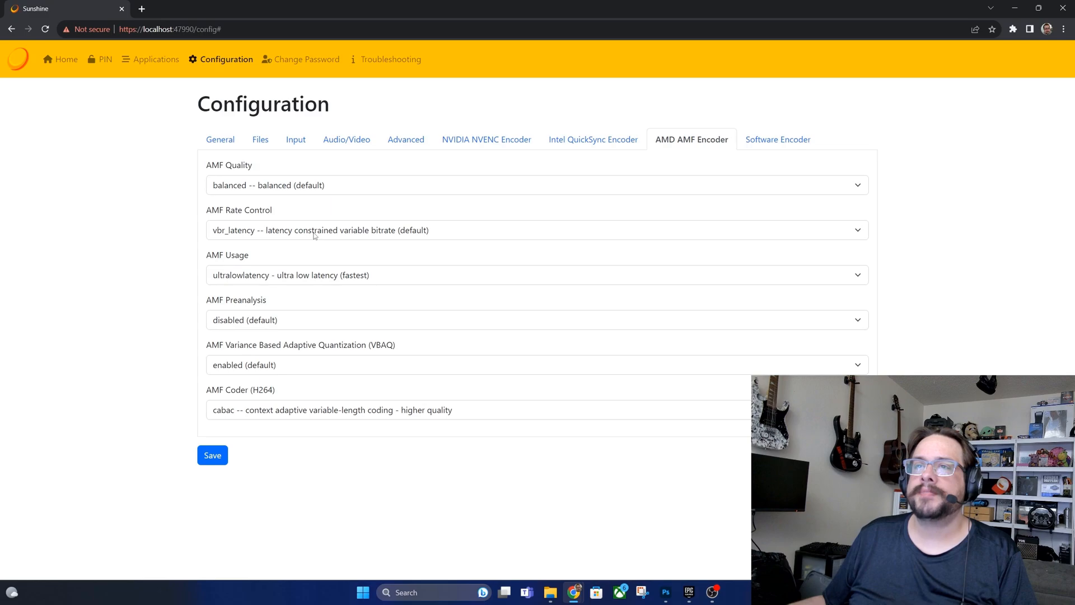
{"action": "left_click", "coordinate": [536, 230]}
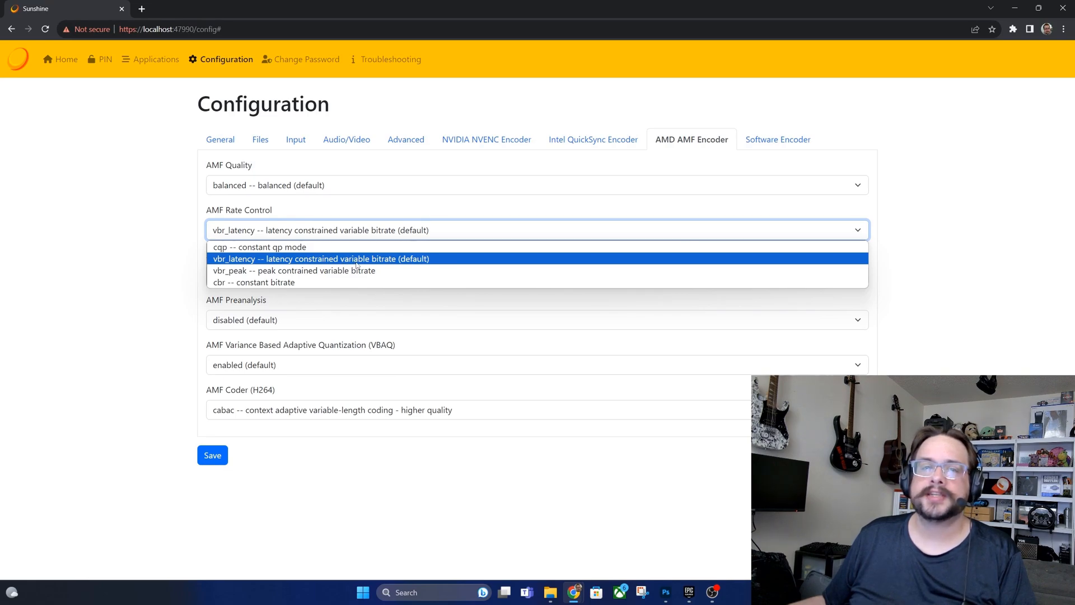
{"action": "mouse_move", "coordinate": [292, 270]}
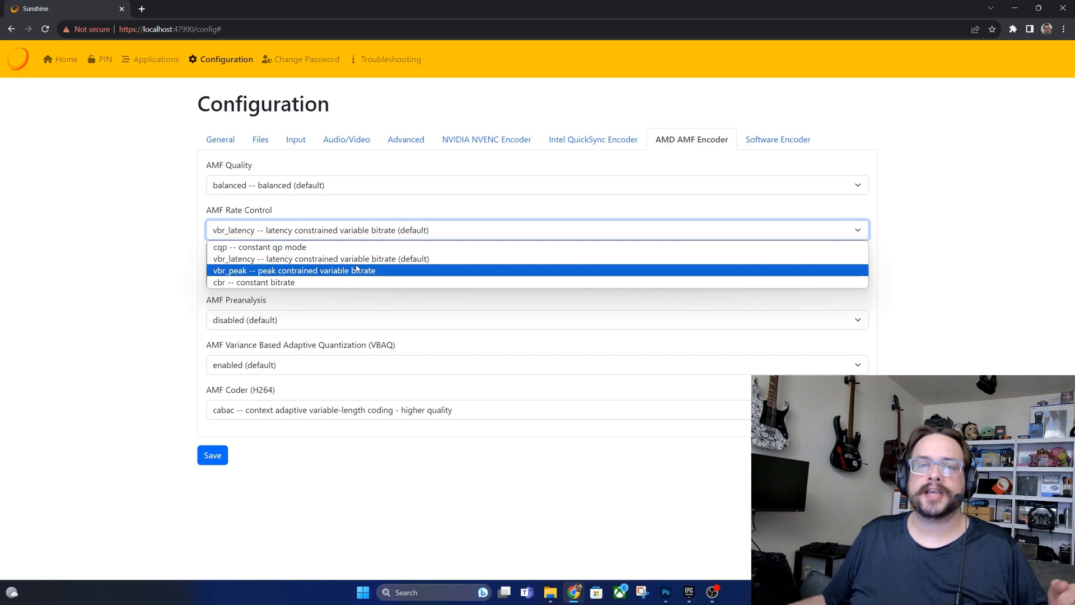
{"action": "mouse_move", "coordinate": [362, 283]}
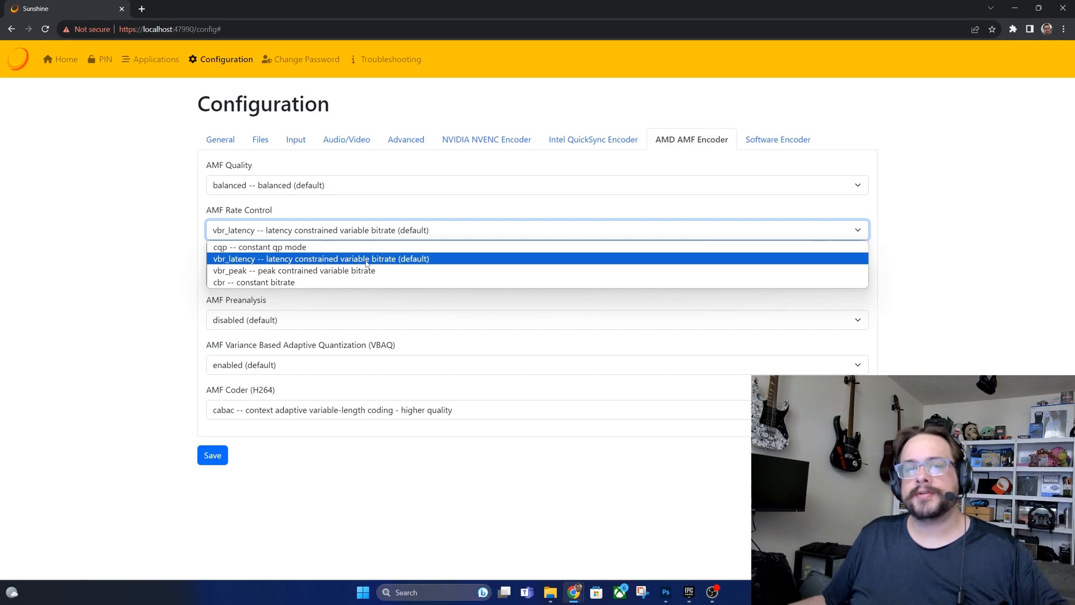
{"action": "mouse_move", "coordinate": [293, 270]}
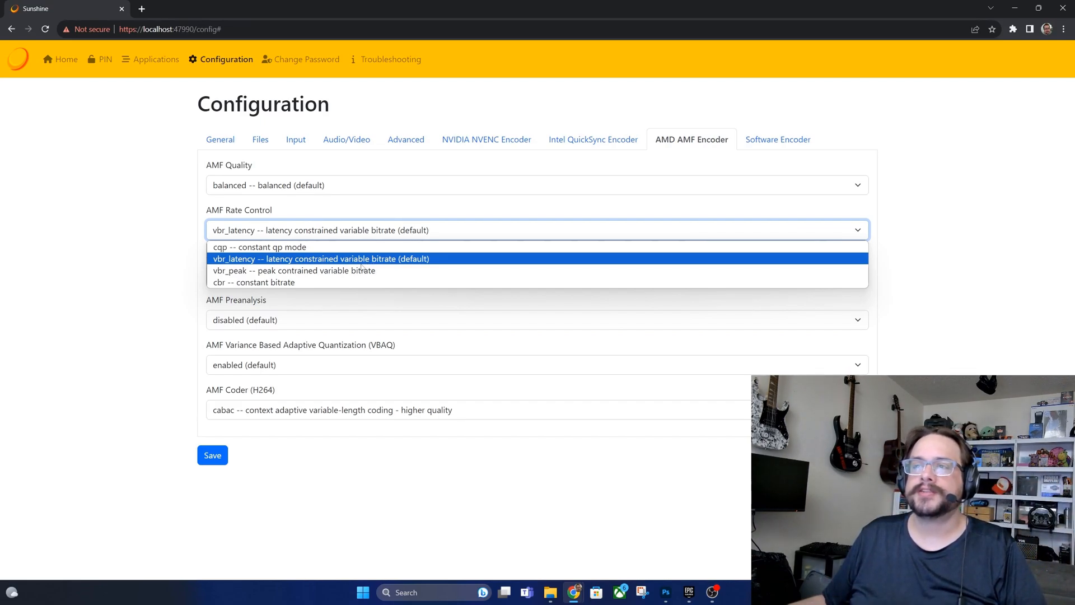
{"action": "left_click", "coordinate": [320, 259]}
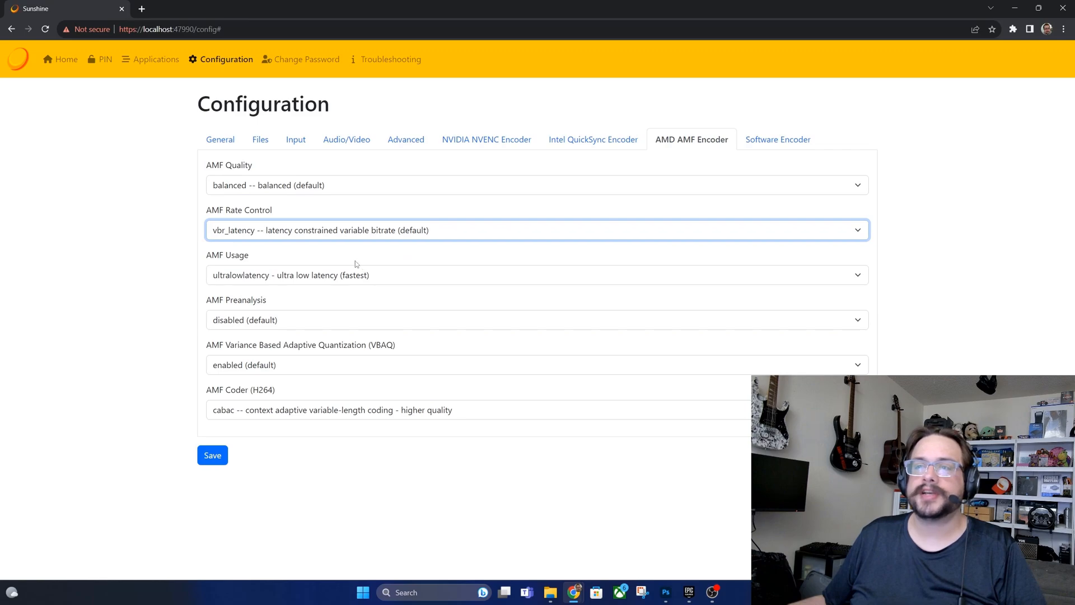
{"action": "left_click", "coordinate": [536, 274]}
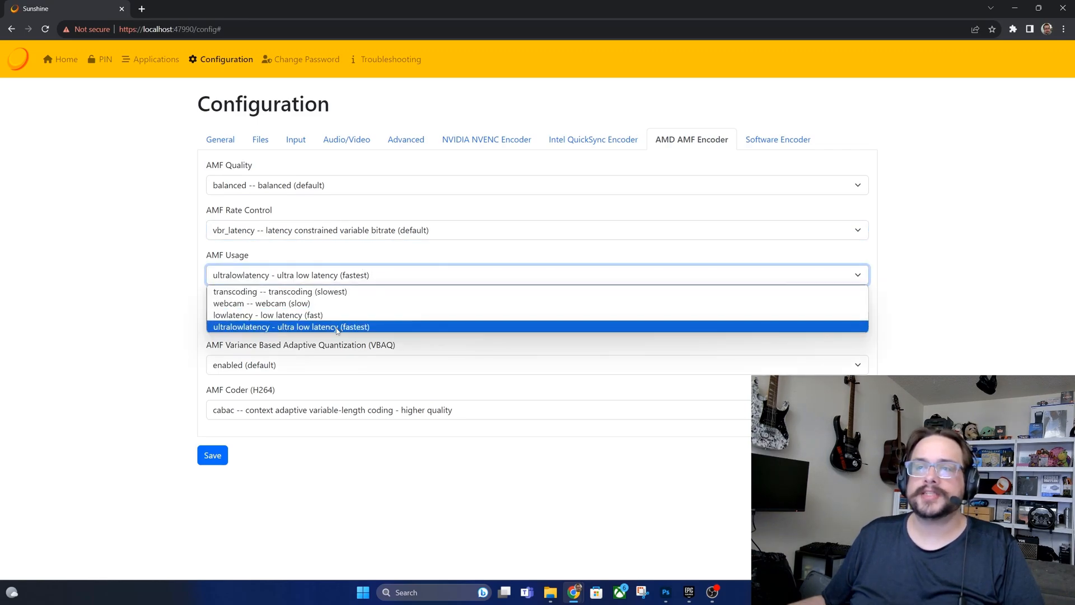
{"action": "mouse_move", "coordinate": [280, 291]}
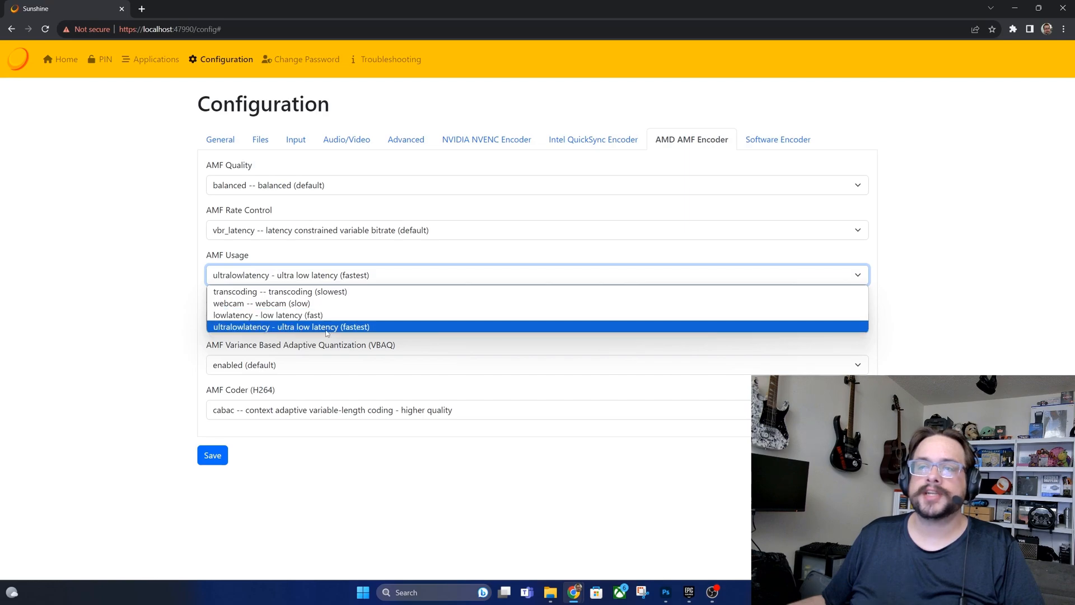
{"action": "left_click", "coordinate": [291, 326]}
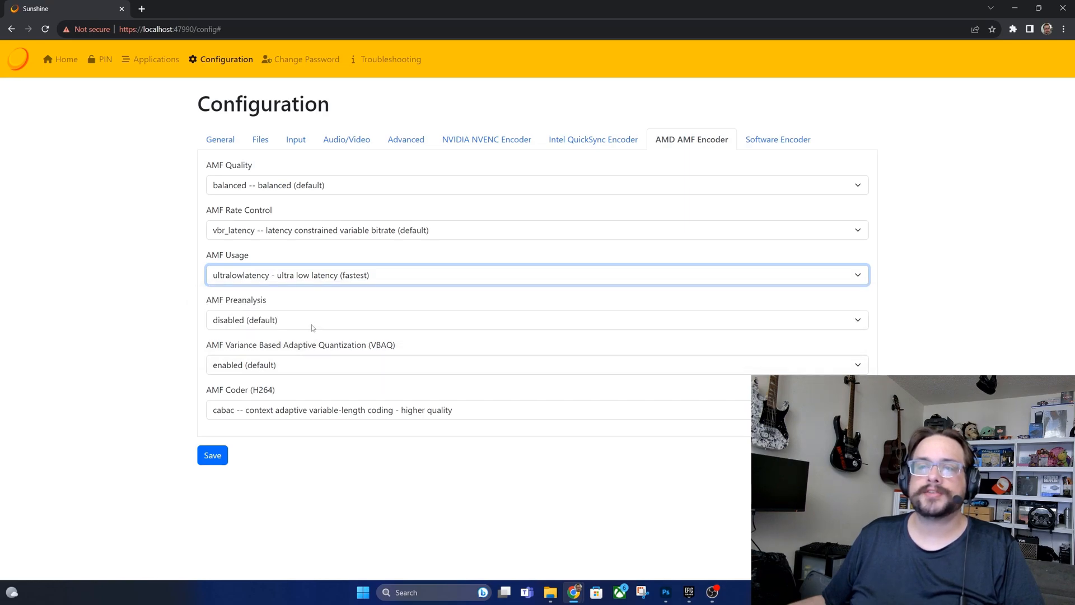
{"action": "left_click", "coordinate": [537, 320]}
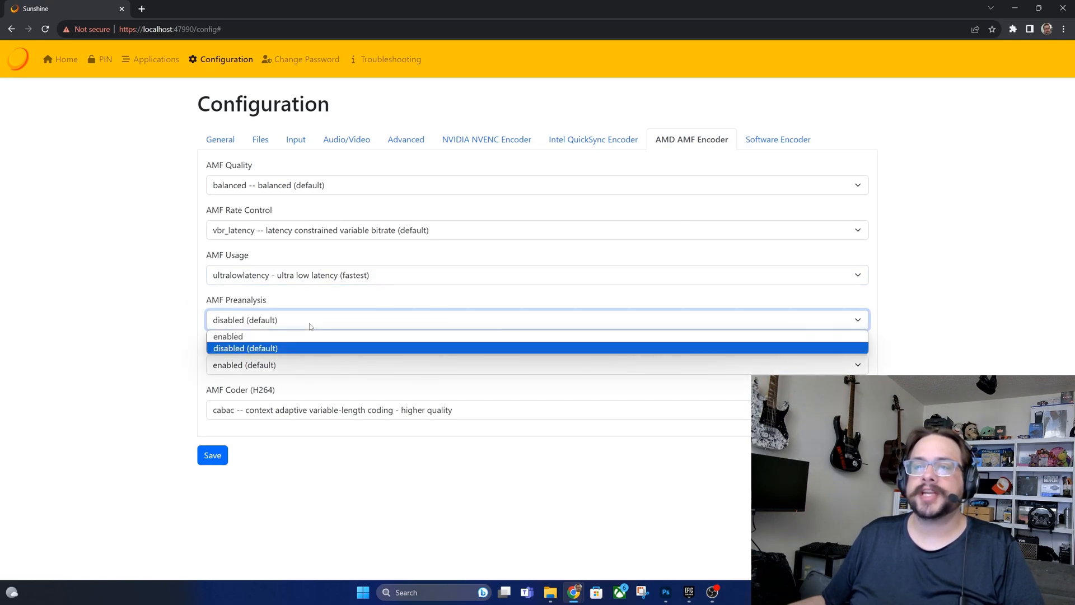
{"action": "left_click", "coordinate": [245, 347]}
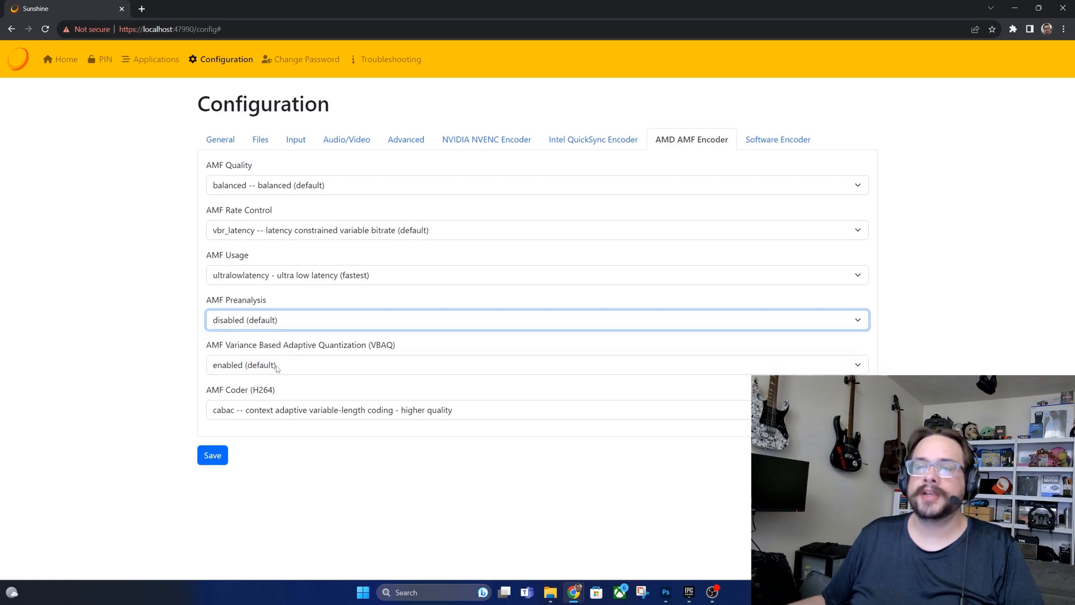
{"action": "left_click", "coordinate": [478, 410]}
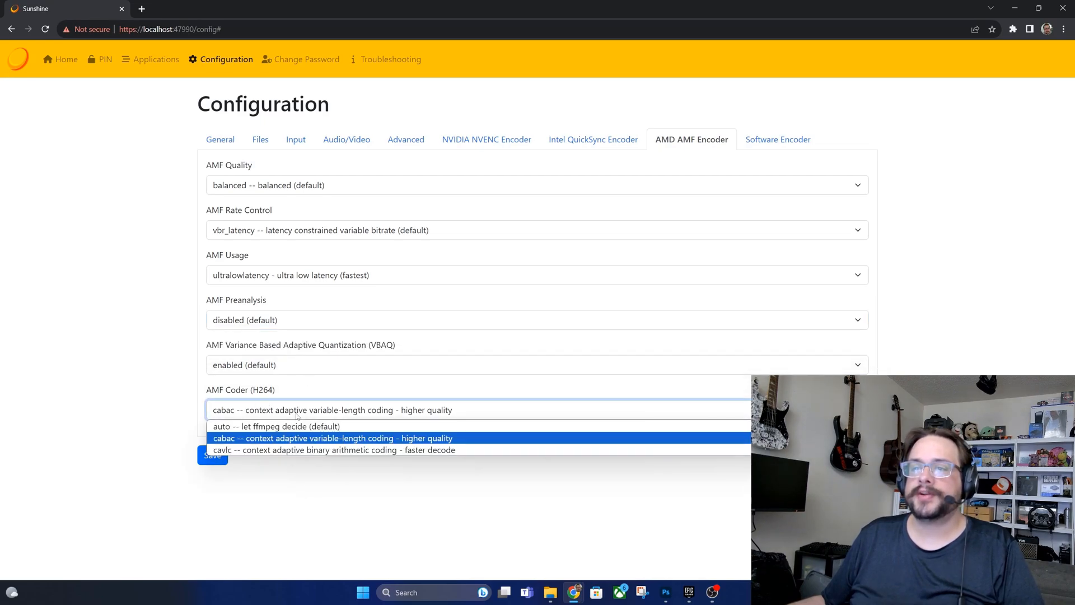
{"action": "mouse_move", "coordinate": [304, 442]}
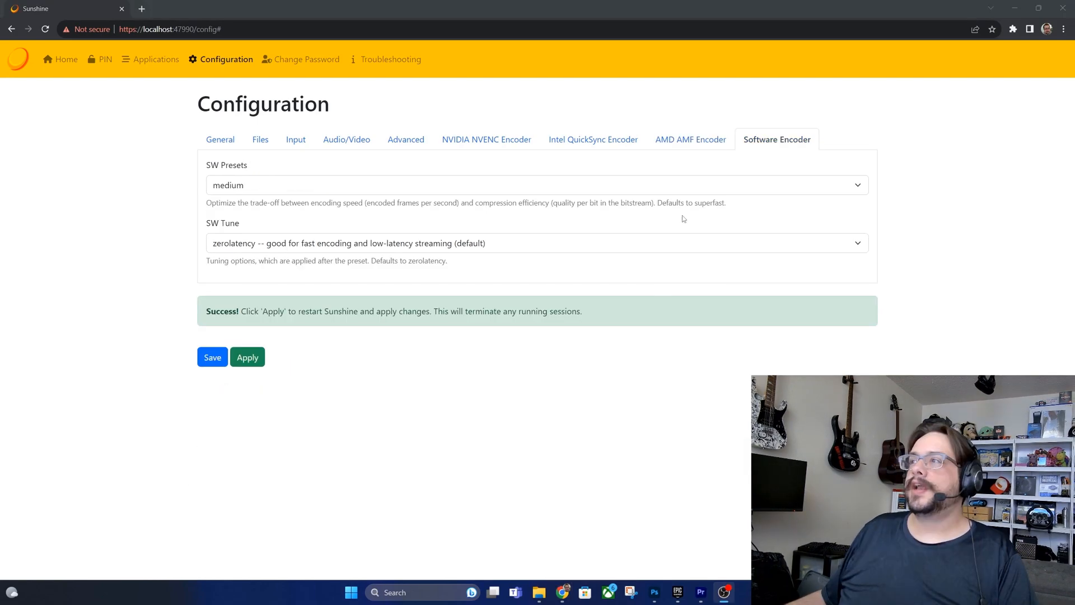
{"action": "mouse_move", "coordinate": [698, 186]}
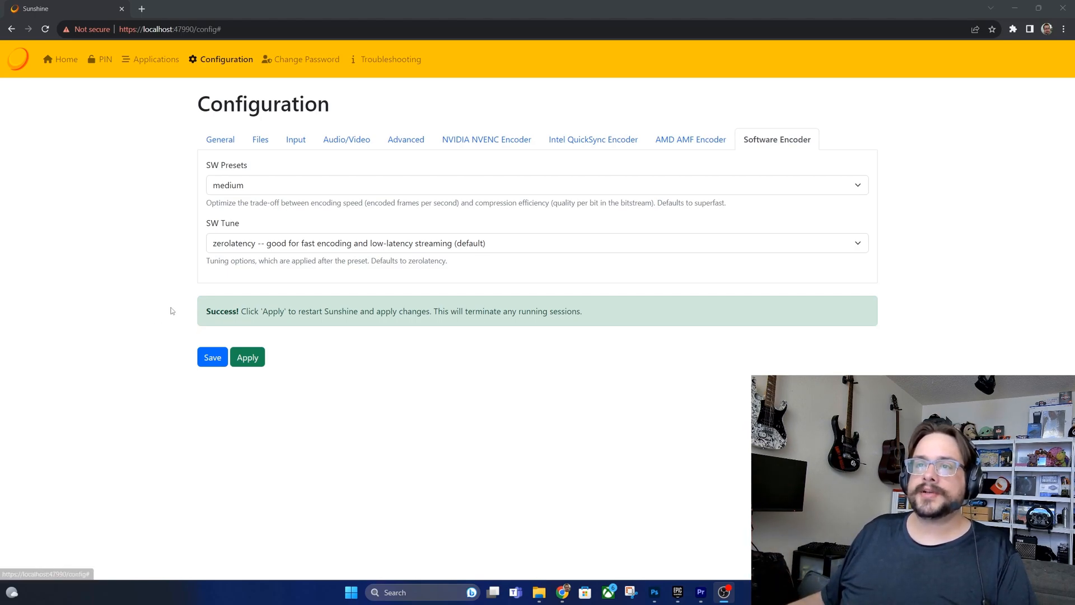
Keep the software encoder SW Tune at zerolatency and bring up the SW Presets list.
{"action": "left_click", "coordinate": [535, 243]}
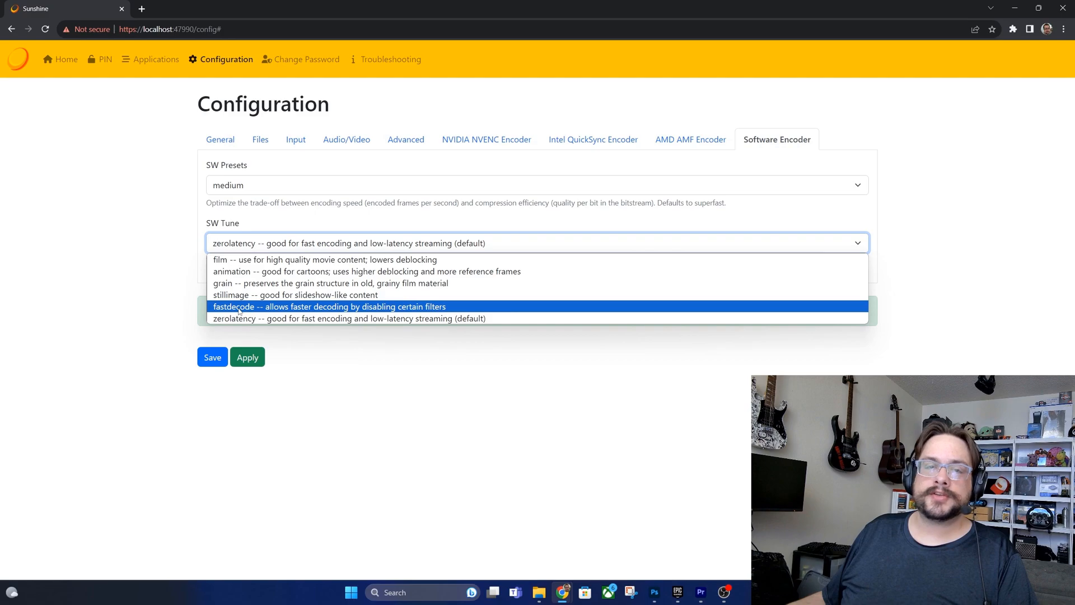
{"action": "left_click", "coordinate": [348, 318]}
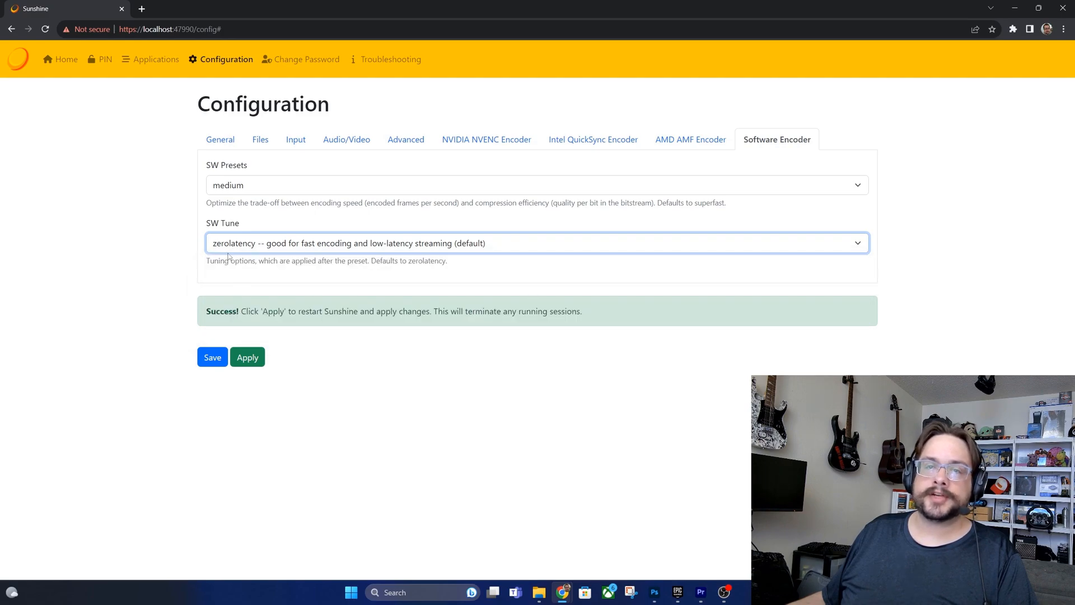
{"action": "left_click", "coordinate": [536, 185]}
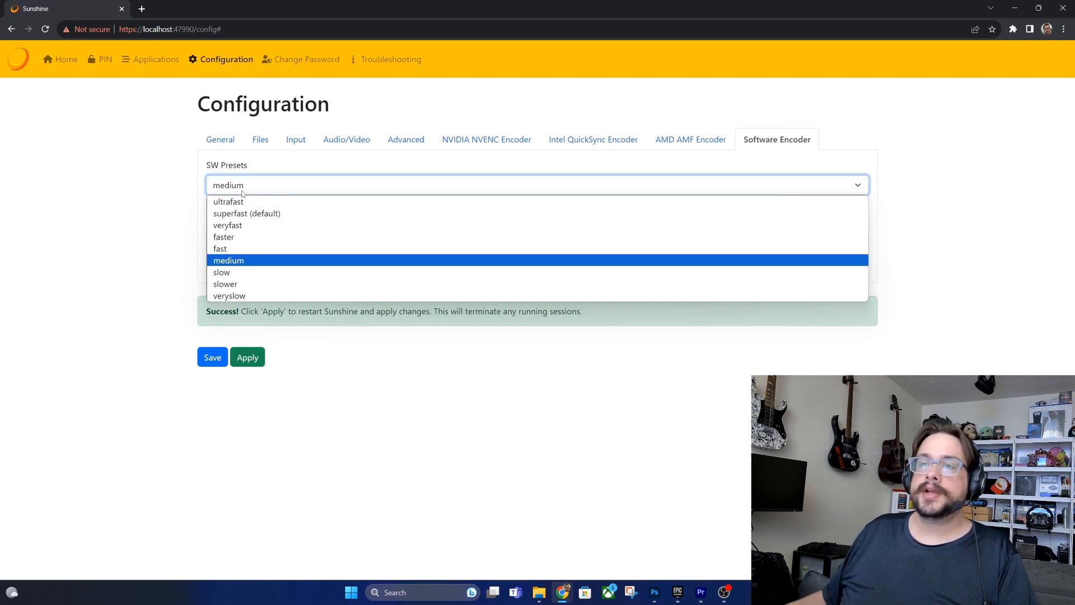
{"action": "mouse_move", "coordinate": [281, 267]}
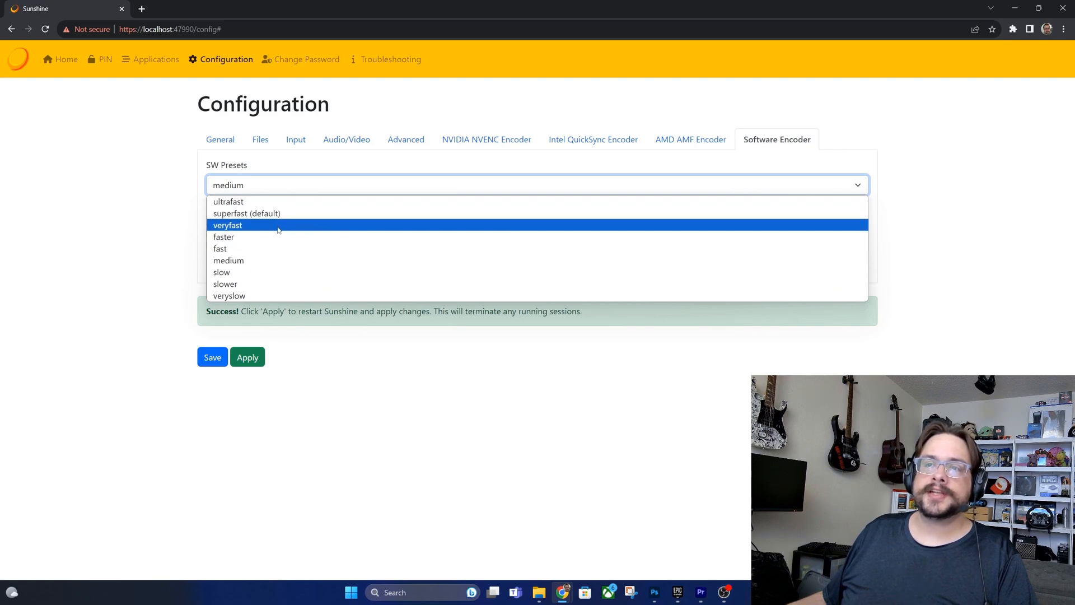
{"action": "mouse_move", "coordinate": [247, 212]}
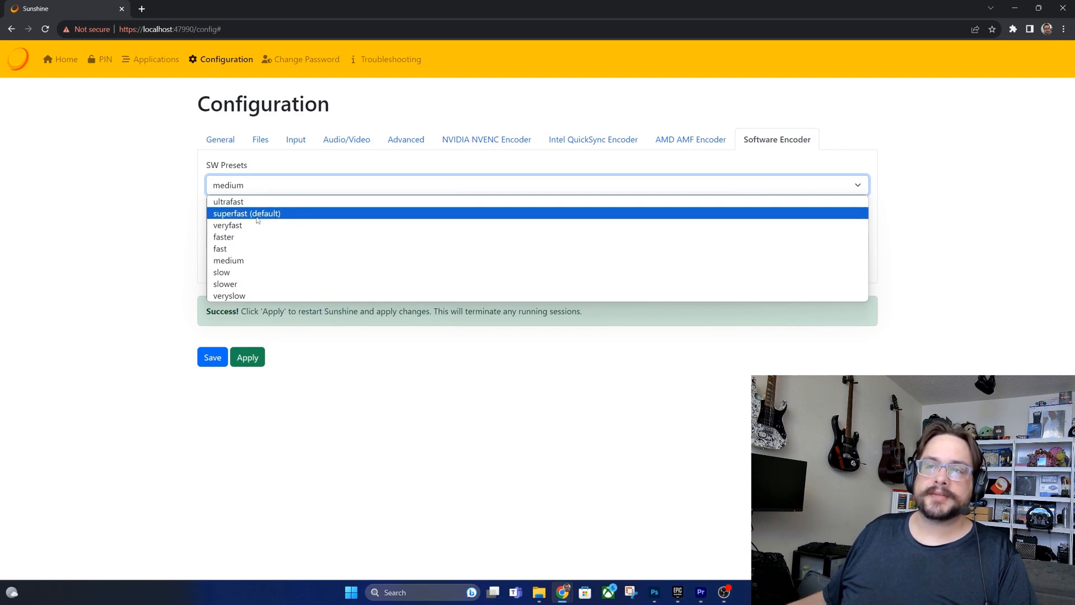
{"action": "mouse_move", "coordinate": [228, 261]}
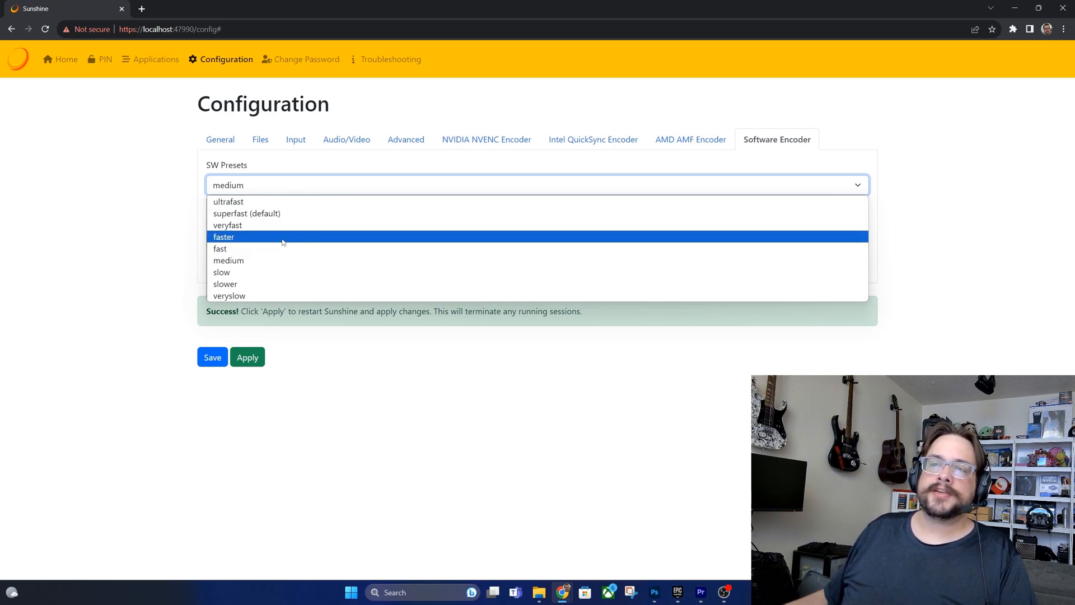
Set the software encoder preset to faster and return to the AMD AMF settings.
{"action": "left_click", "coordinate": [224, 237]}
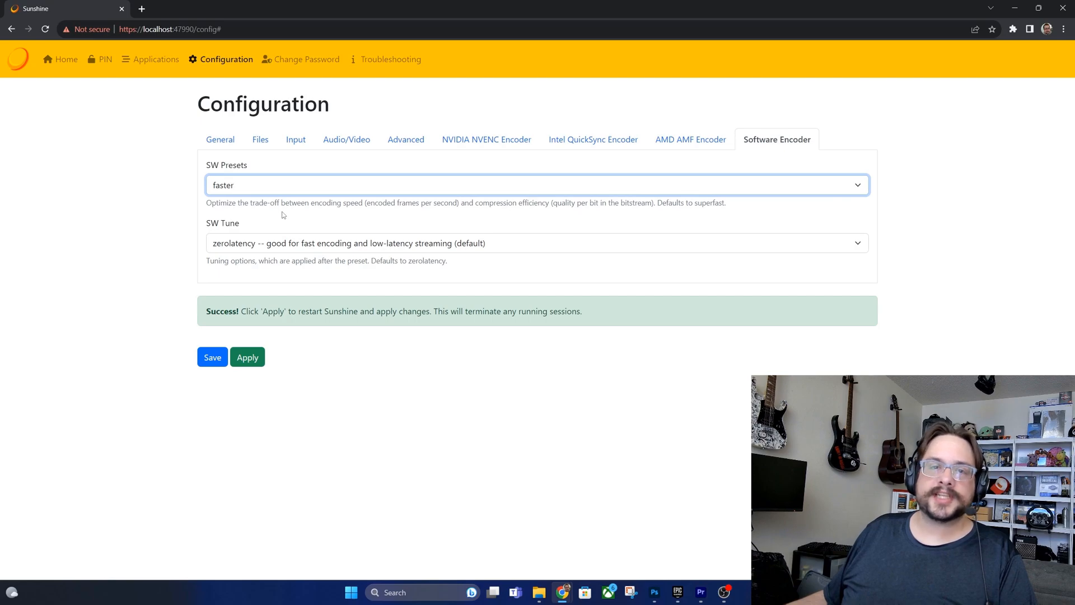
{"action": "left_click", "coordinate": [690, 139]}
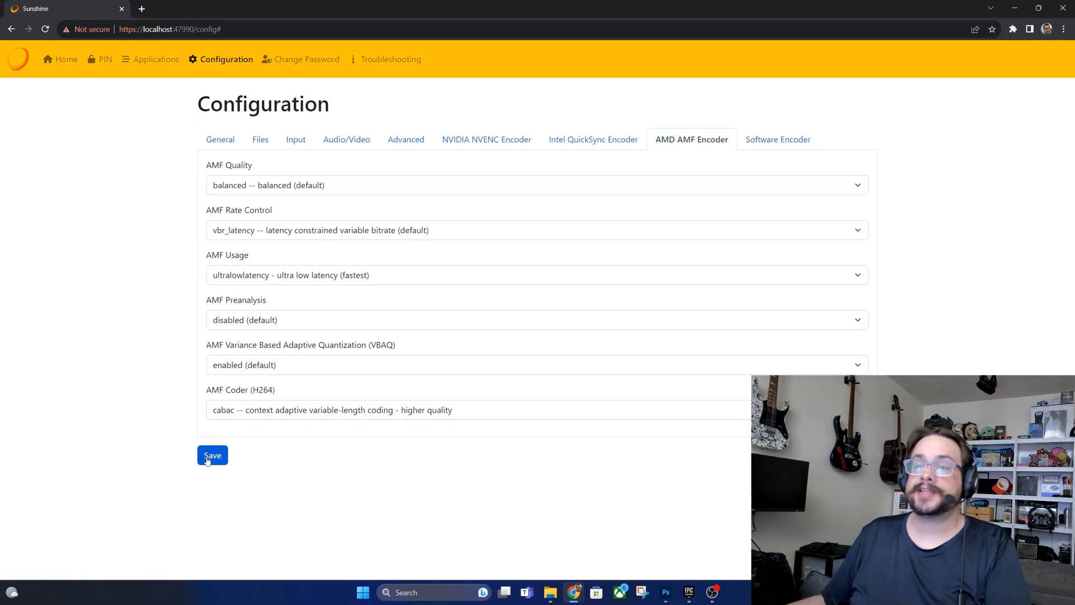
Save the AMF encoder settings and go to PIN Pairing with the PIN field focused.
{"action": "left_click", "coordinate": [212, 455]}
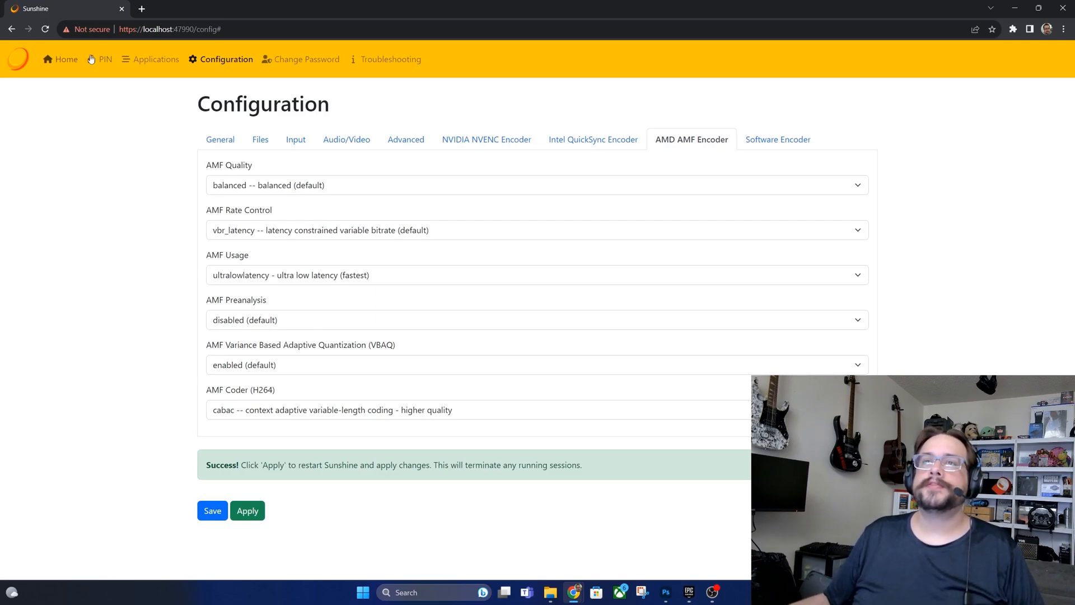
{"action": "left_click", "coordinate": [106, 59]}
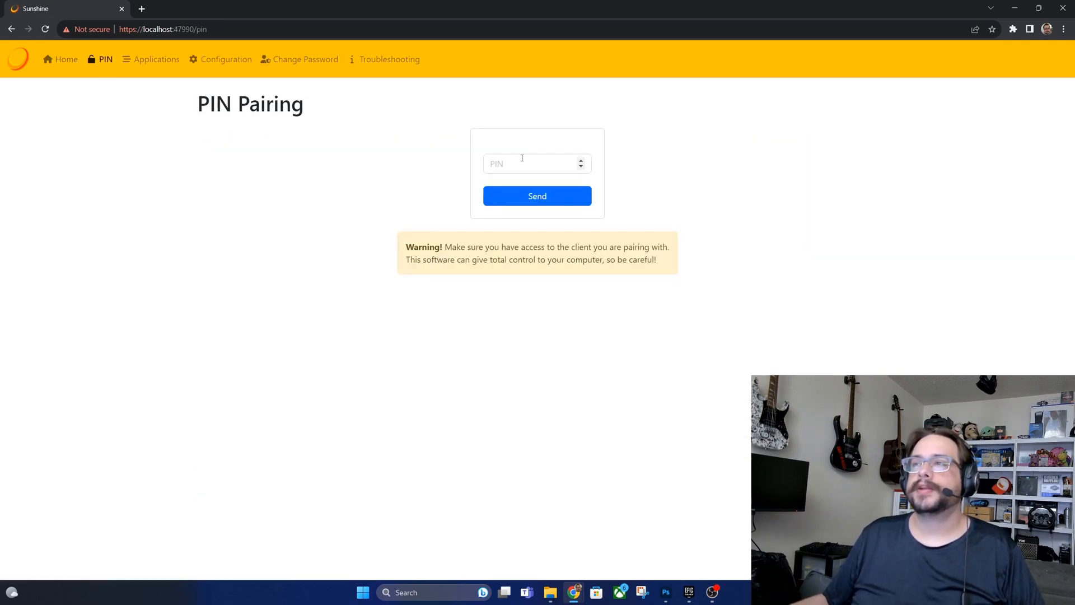
{"action": "left_click", "coordinate": [535, 164]}
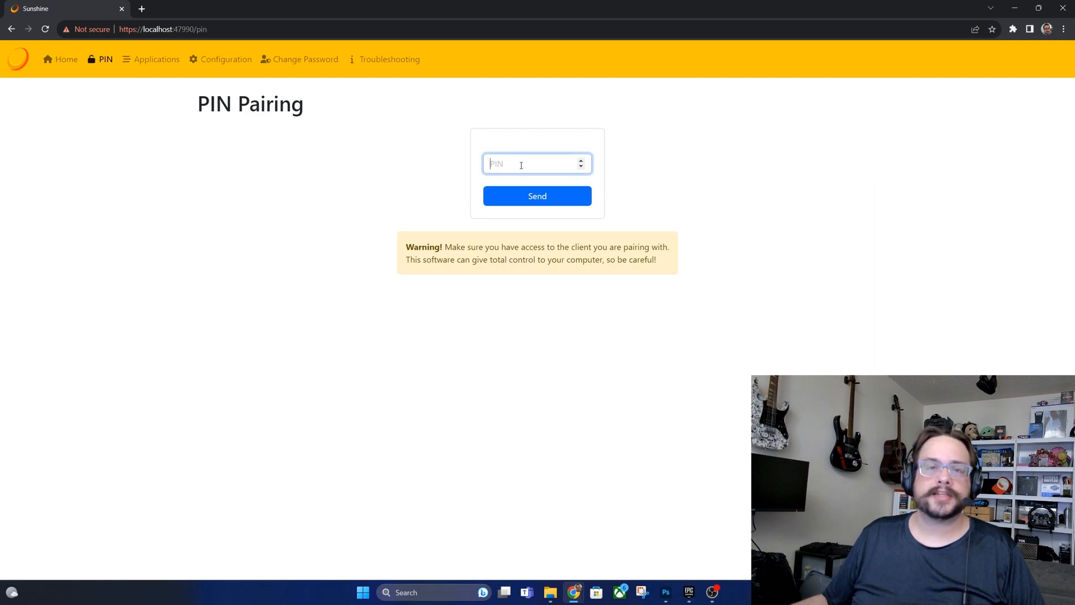